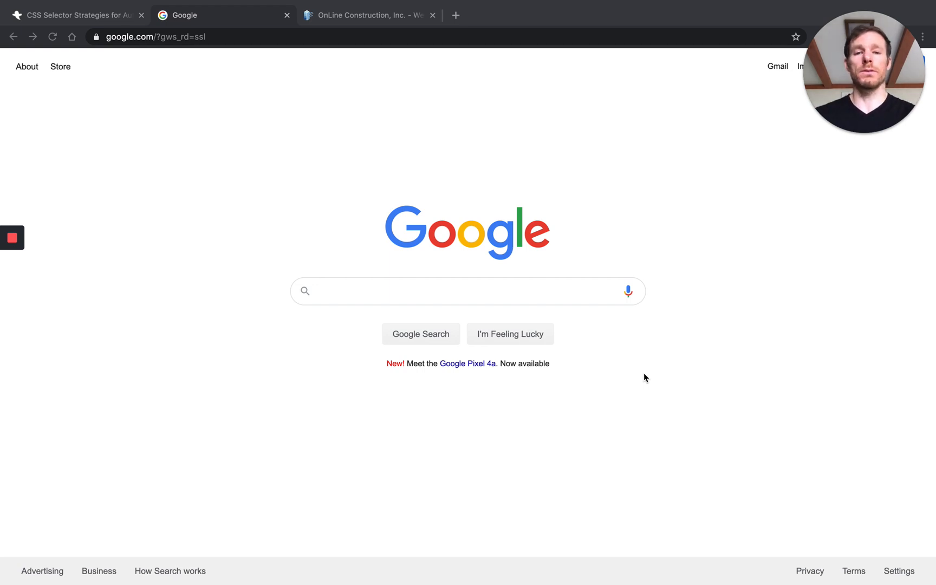
mouse_move(519, 353)
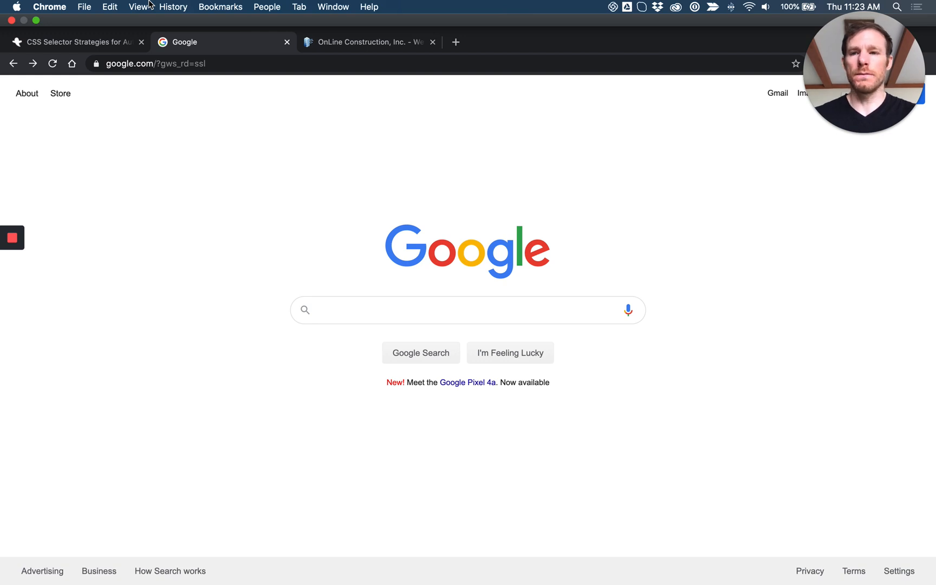
Open Chrome DevTools with the Console panel beneath the Google homepage
click(138, 7)
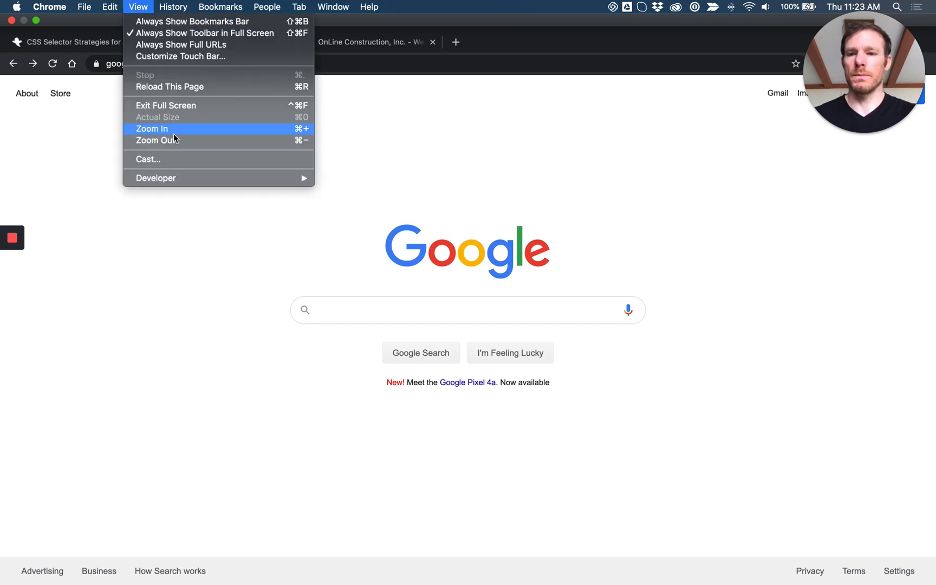
mouse_move(156, 178)
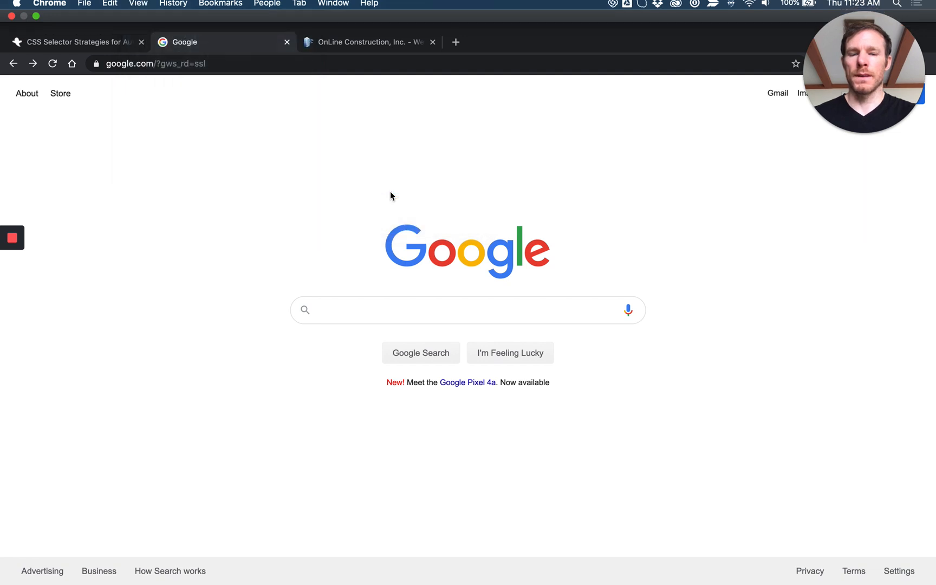
key(F12)
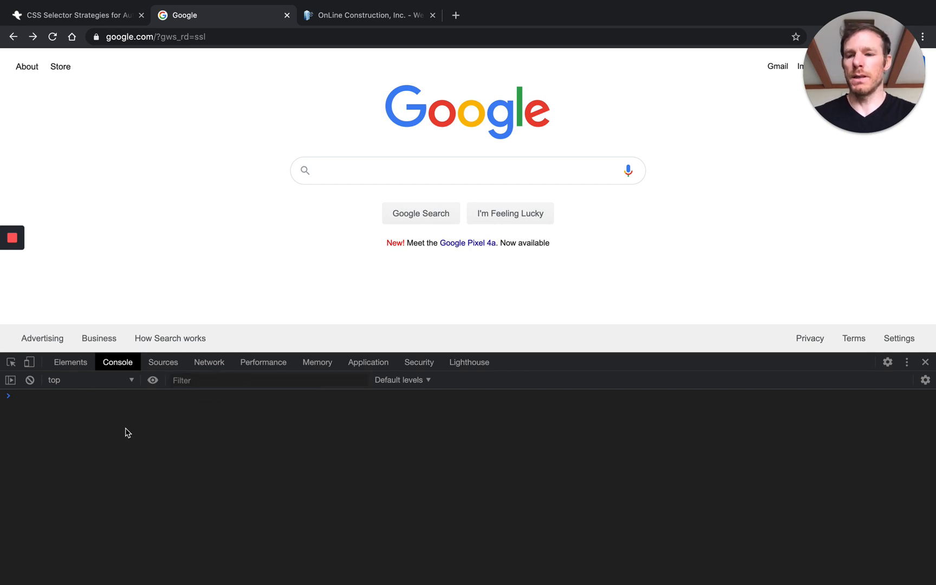
mouse_move(70, 363)
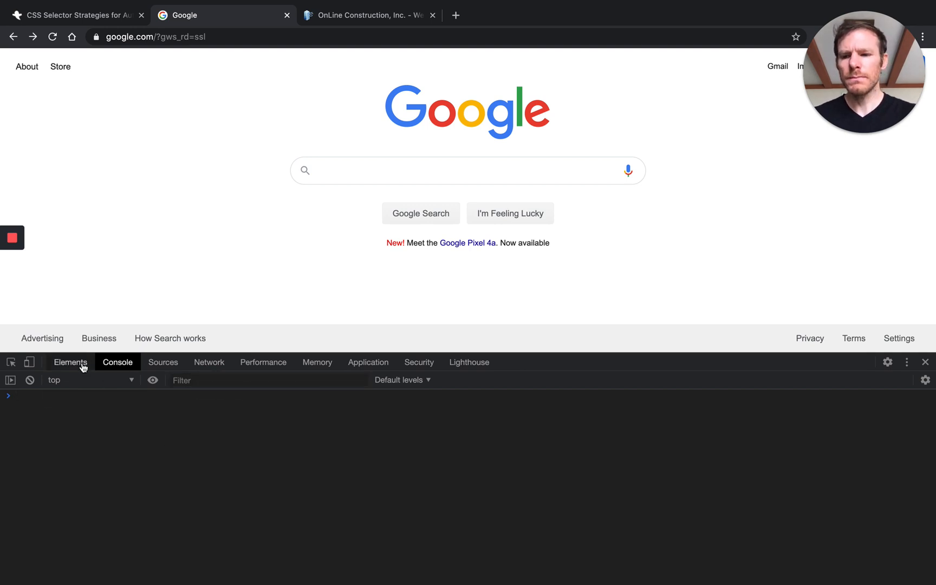
Switch to the Elements panel to locate the search box's input element
click(70, 362)
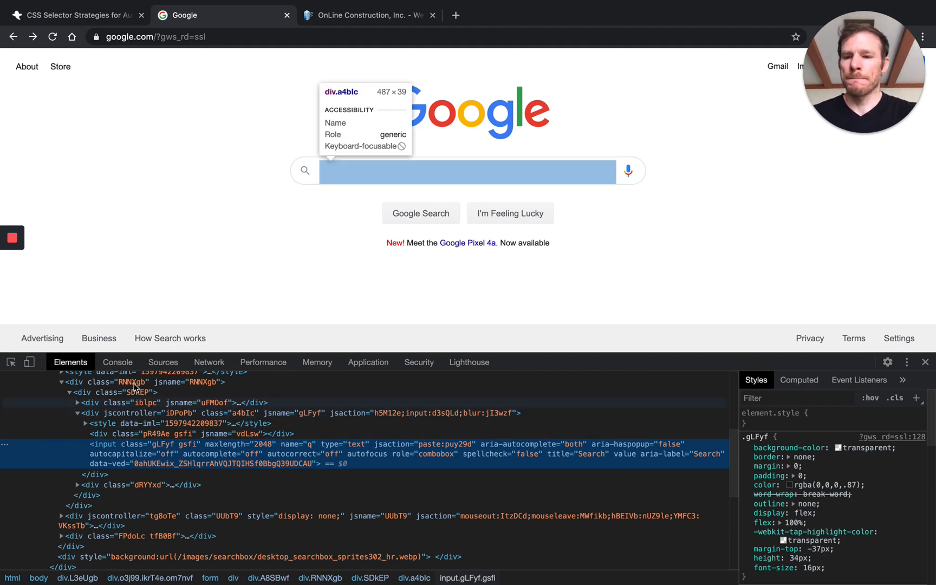
Run document.querySelectorAll('input') in the Console, returning eight input elements
click(117, 363)
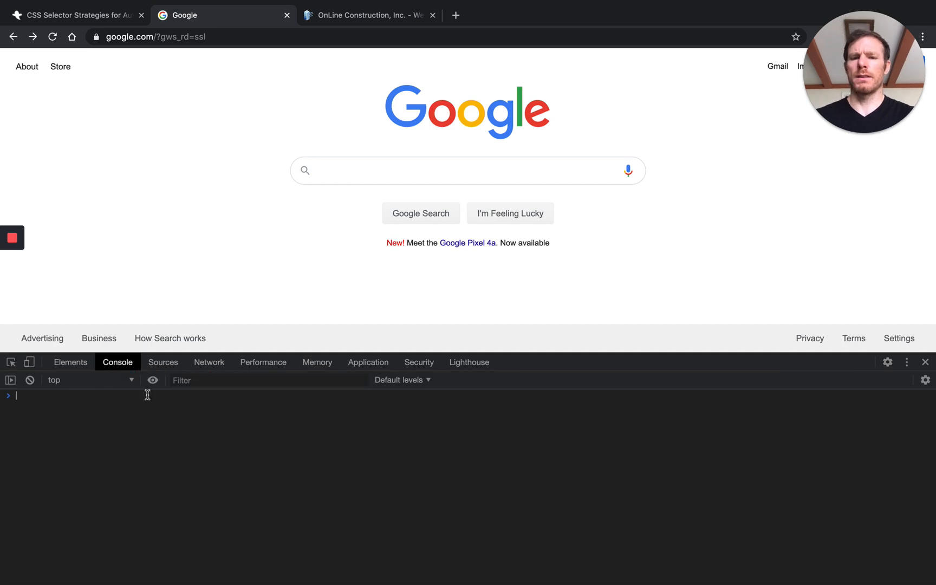
text(docue)
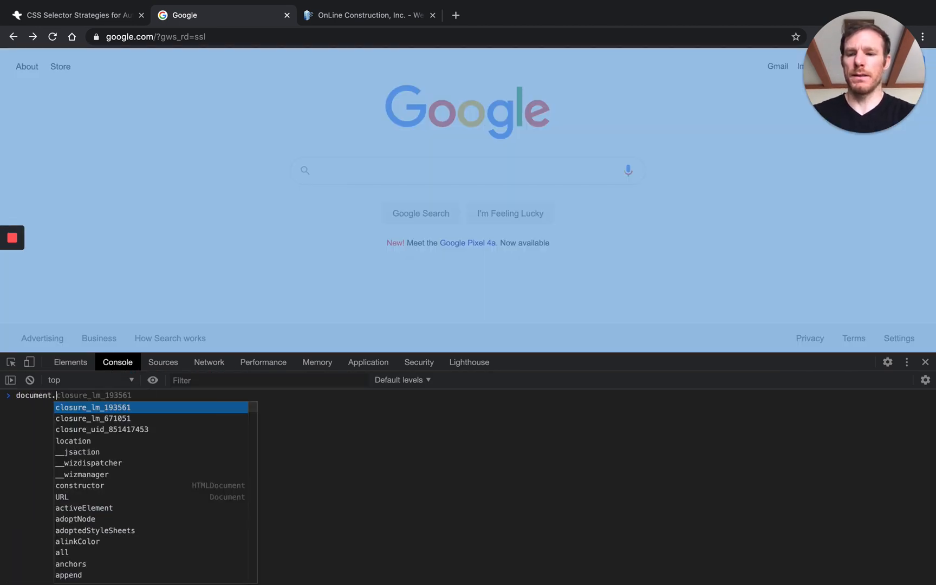
text(query)
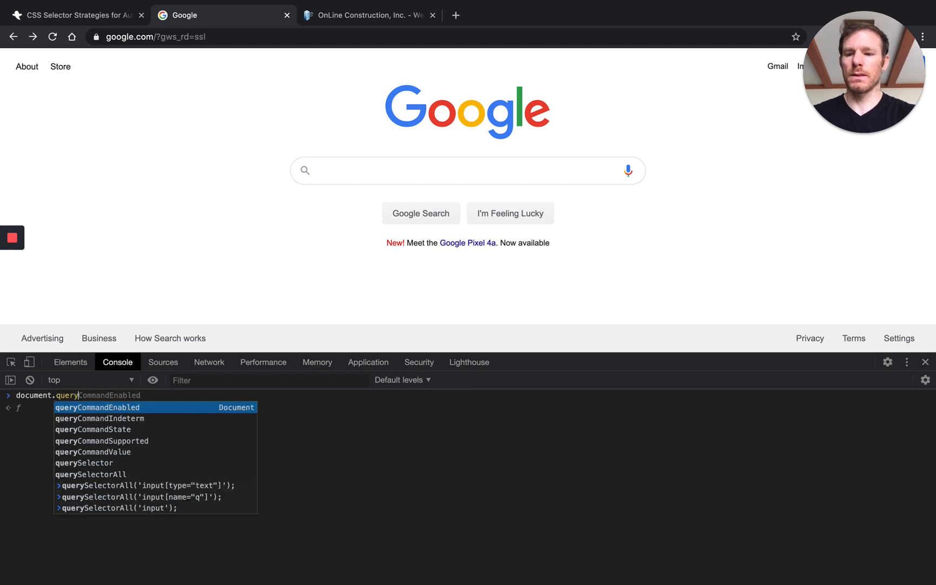
text(SelectorAll('input');)
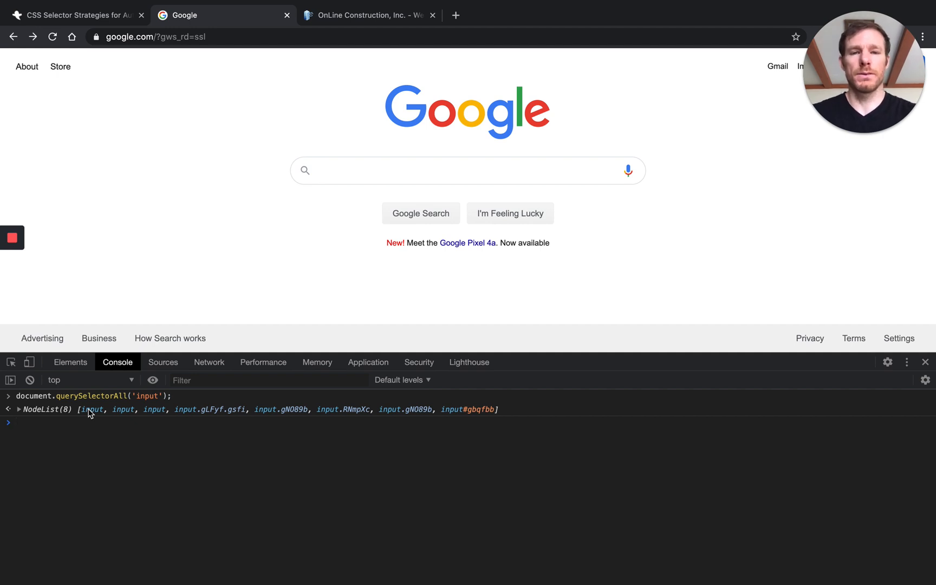
Run $('input') for the first hidden input, then $$('input') for all eight
text($$('input)
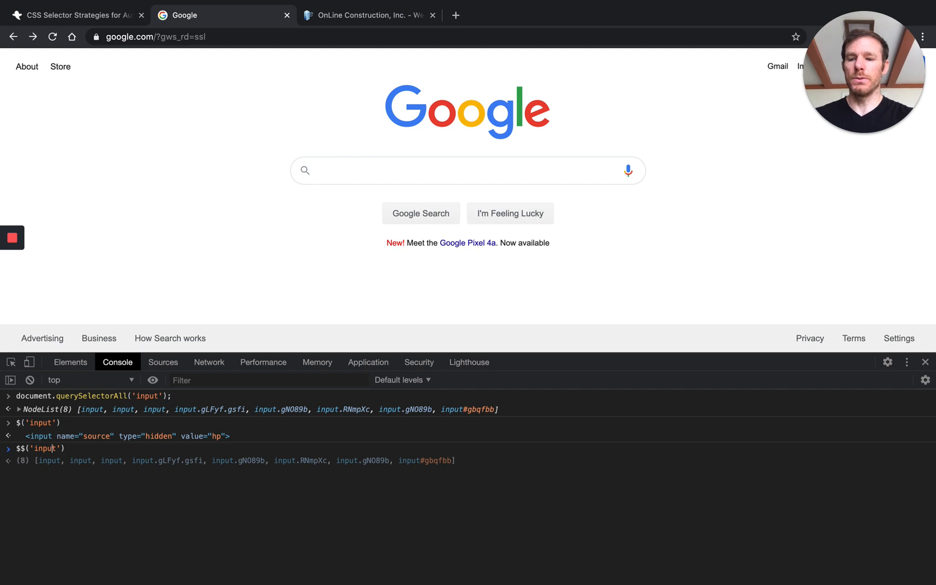
key(Enter)
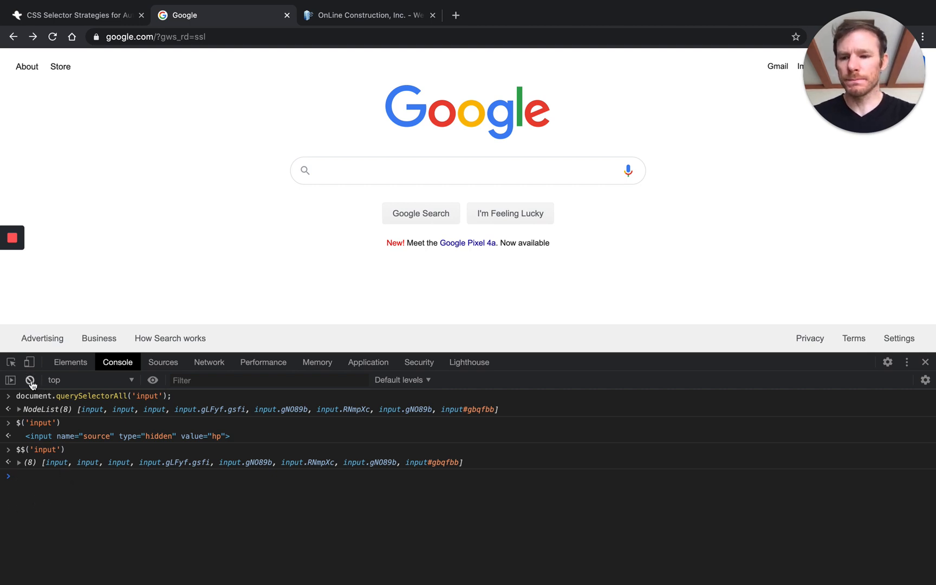
Clear the console and check the search input's name attribute in Elements
click(70, 361)
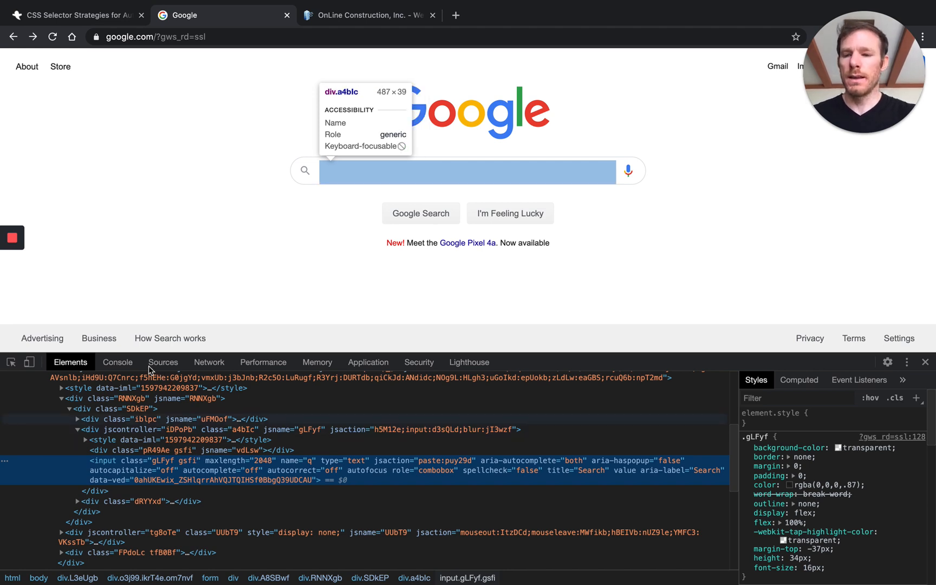
click(118, 362)
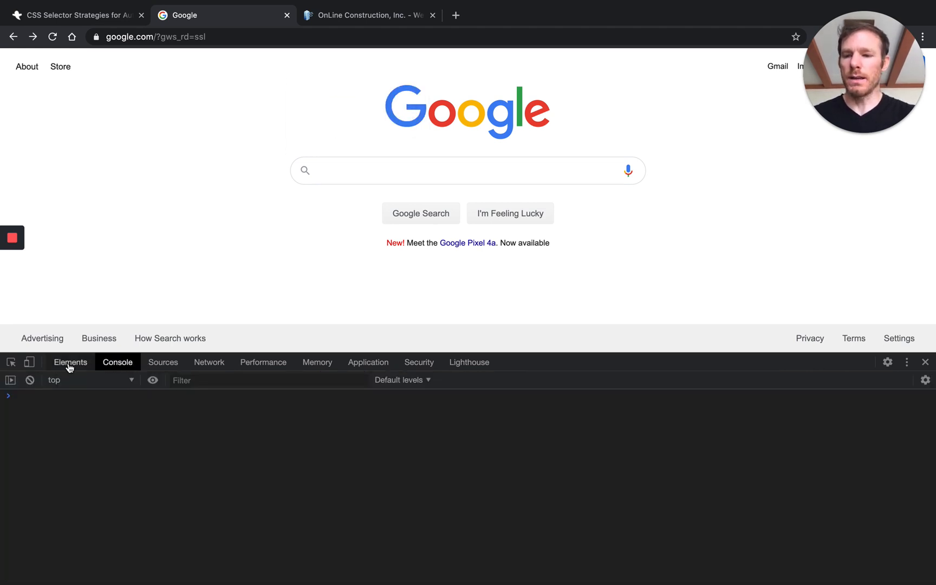
click(70, 361)
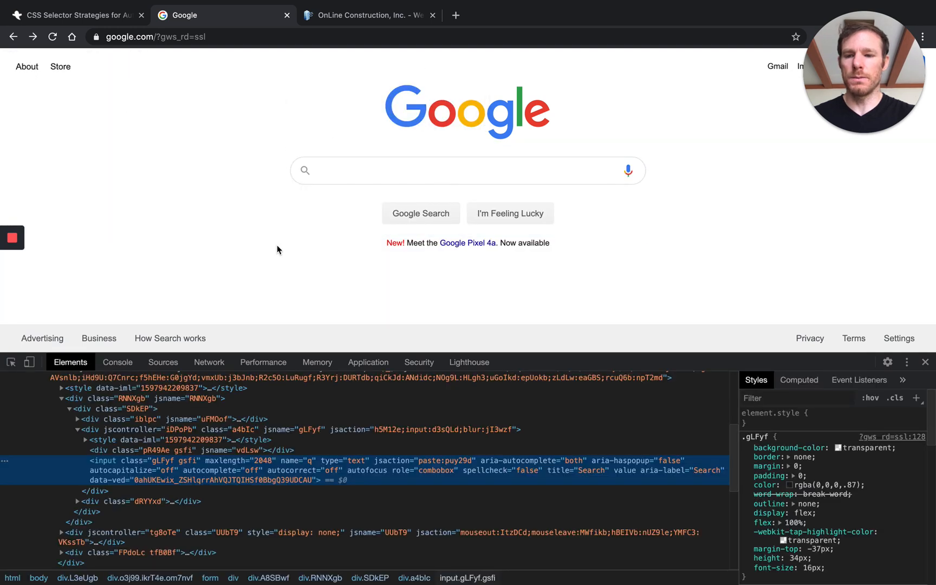
mouse_move(310, 464)
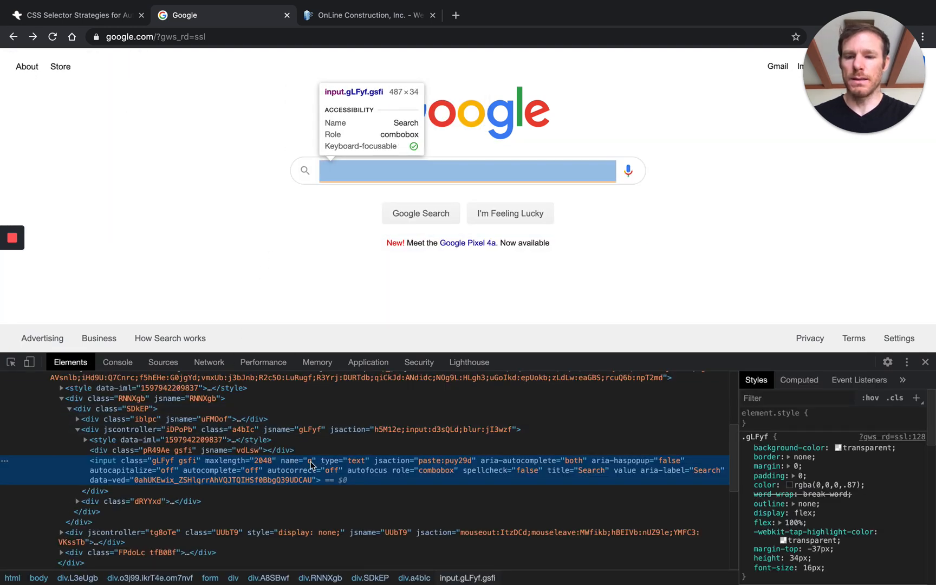
click(118, 362)
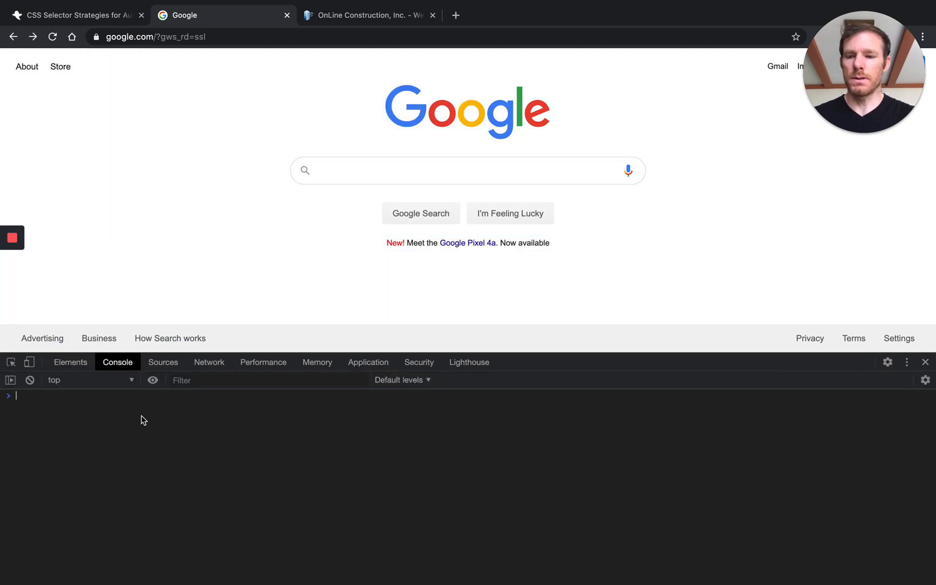
Run $$('input[name="q"]') and expand its single search box result
text($$('i)
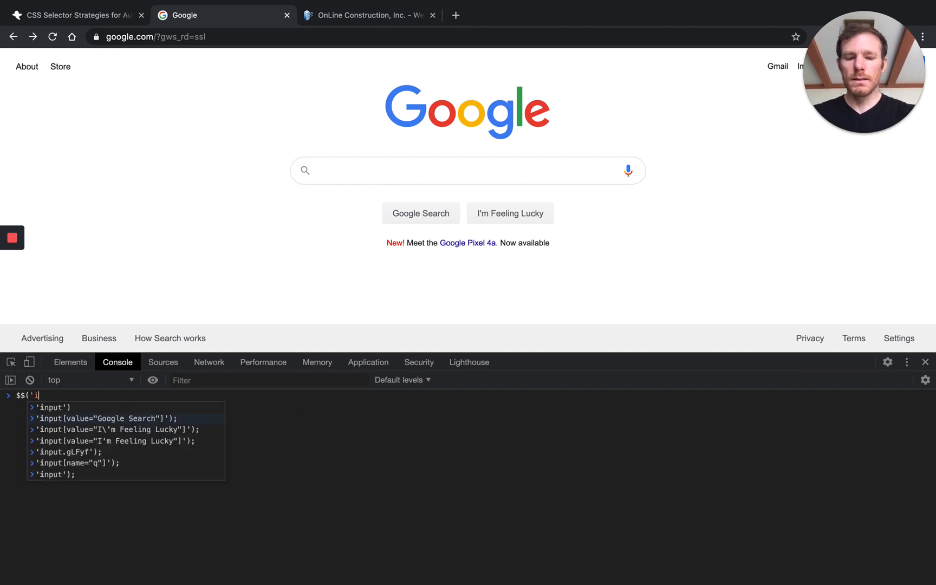
text(nput[name)
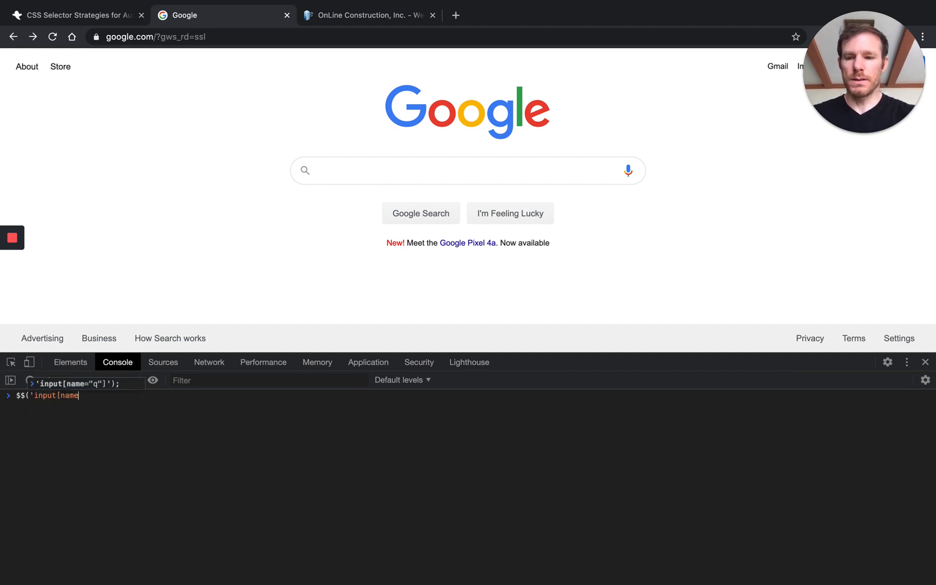
text(=)
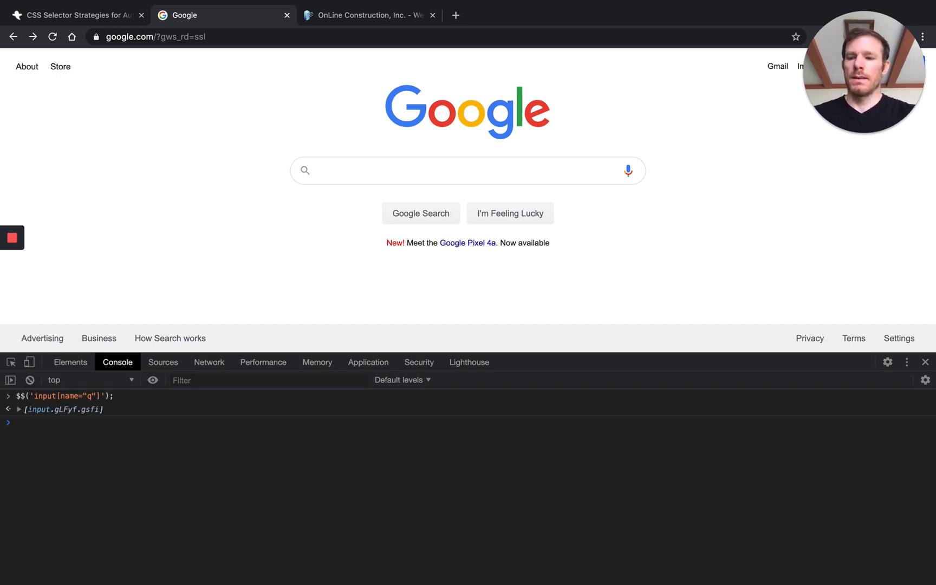
click(8, 408)
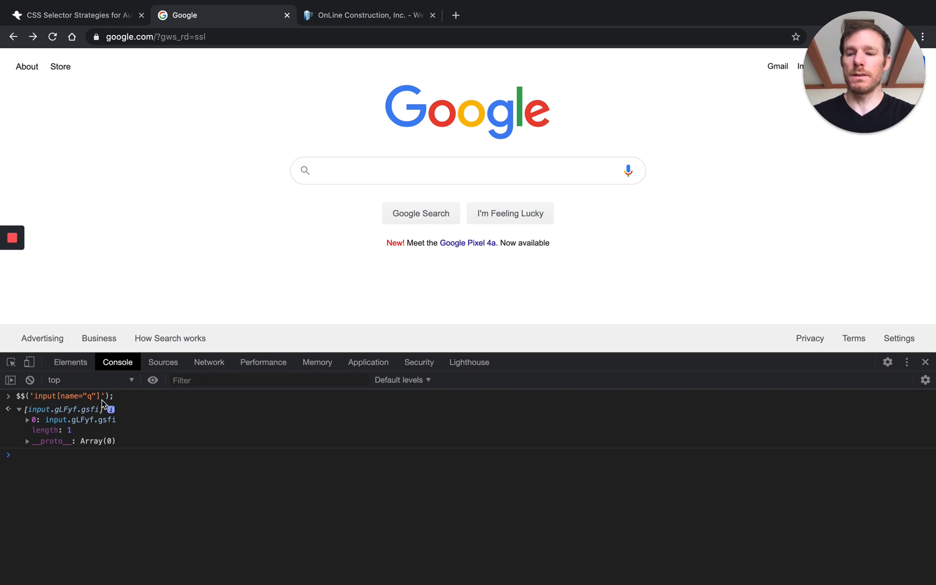
mouse_move(122, 485)
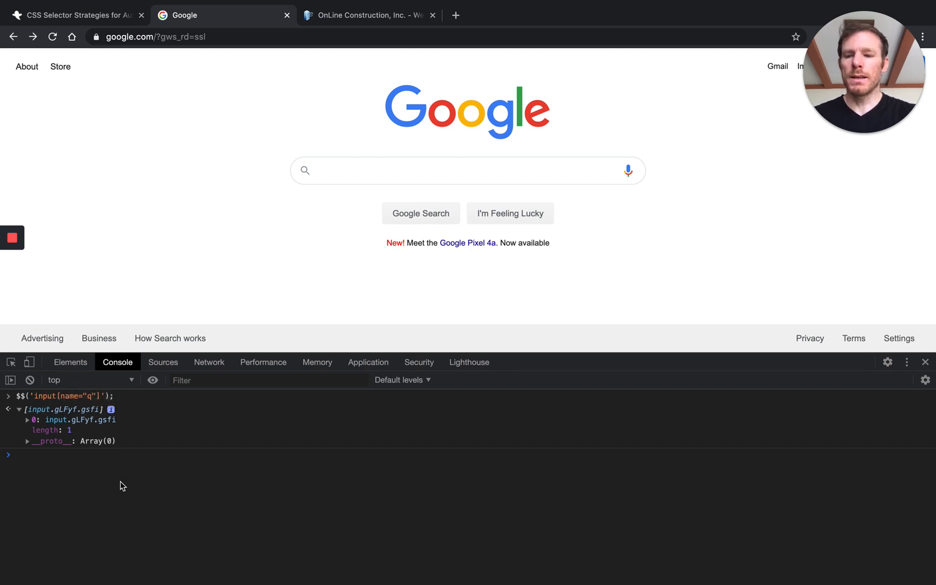
mouse_move(127, 467)
text($$('input[name="q"]');)
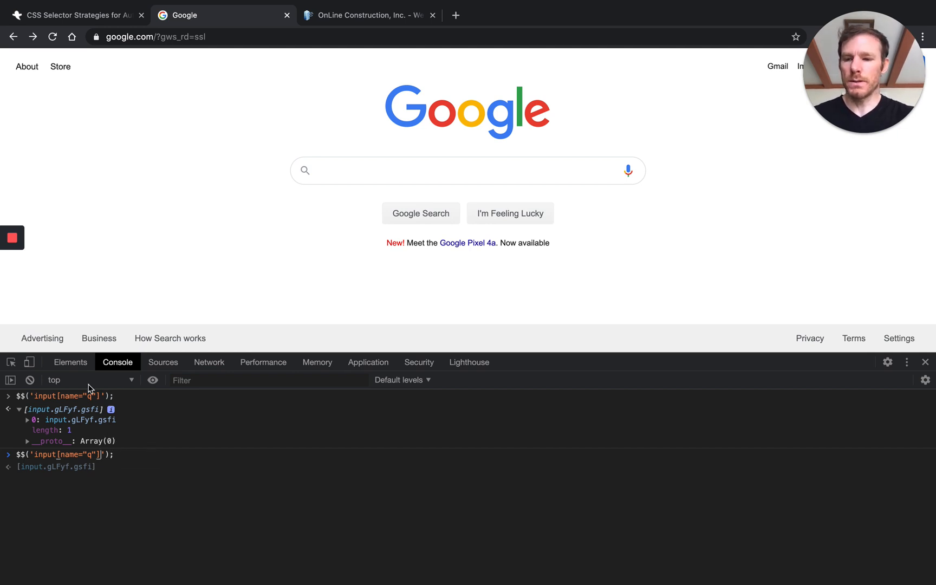
Run $$('input[name="q"][title="Search"]') and $$('[name="q"][title="Search"]'), each matching one input
click(69, 362)
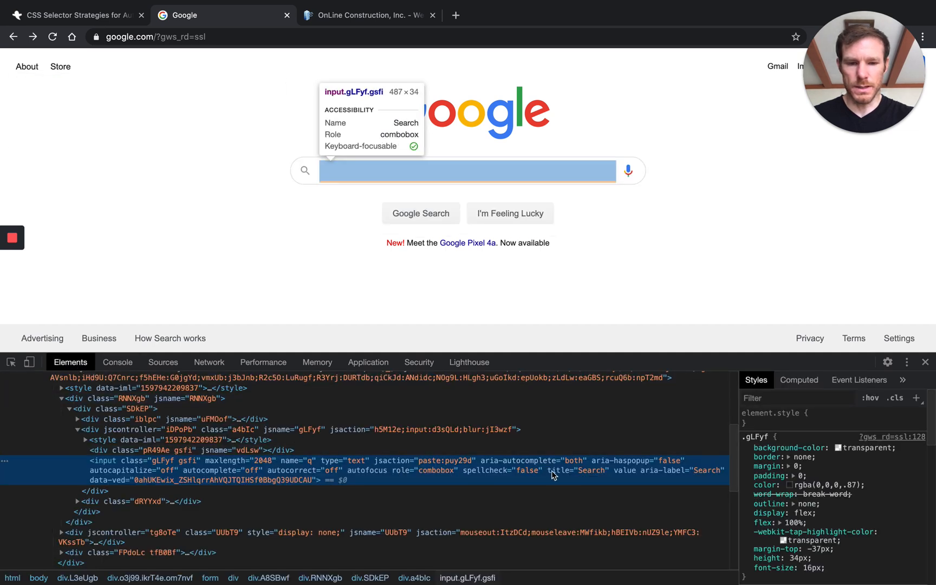
click(117, 361)
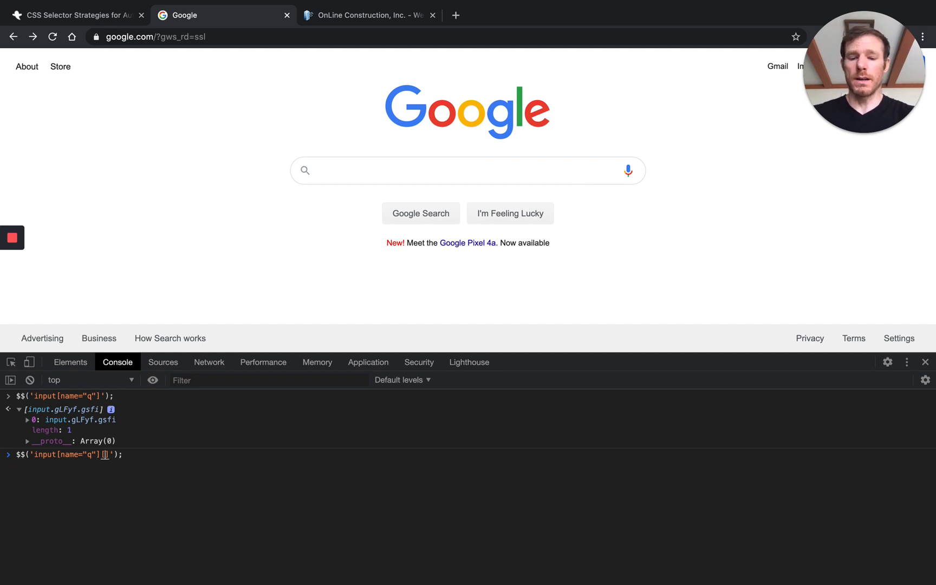
text([title="])
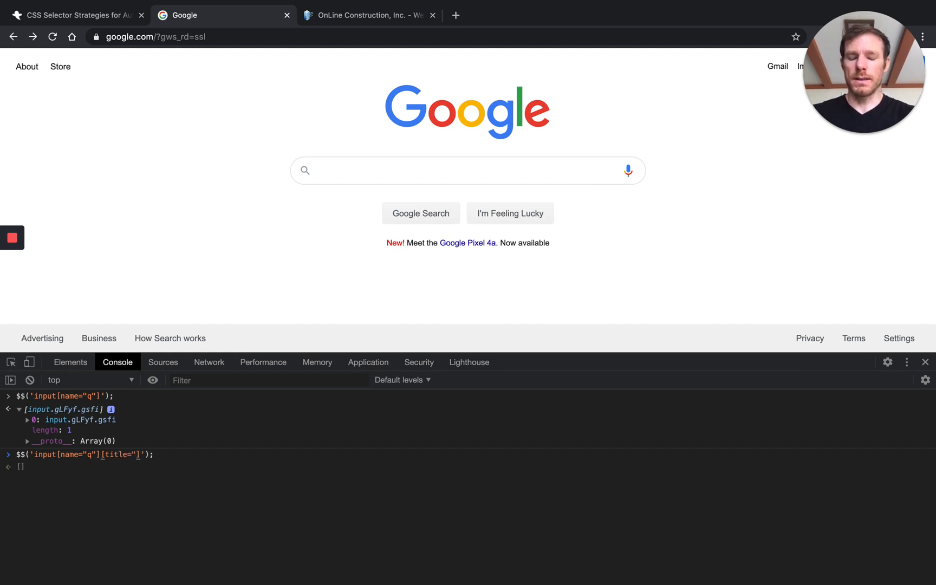
text(Search)
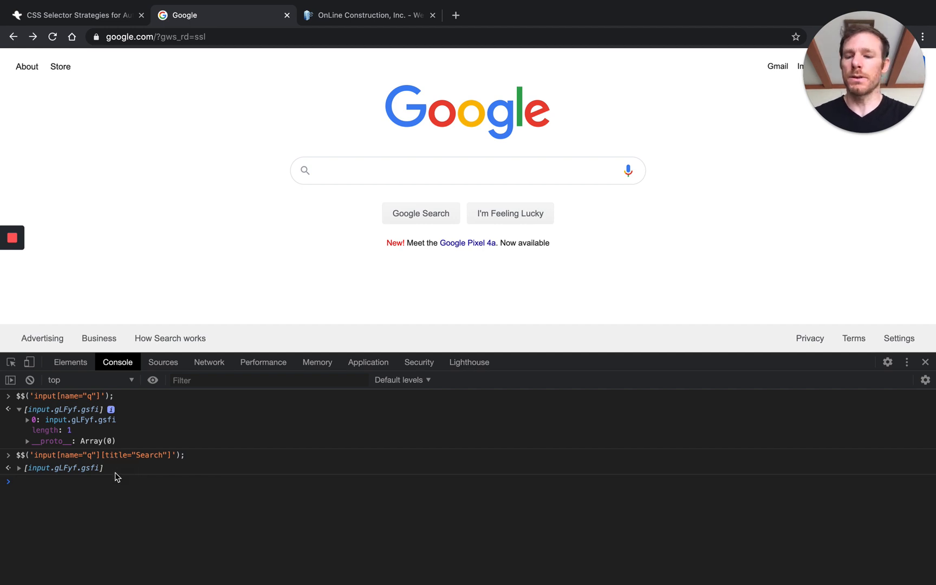
mouse_move(110, 479)
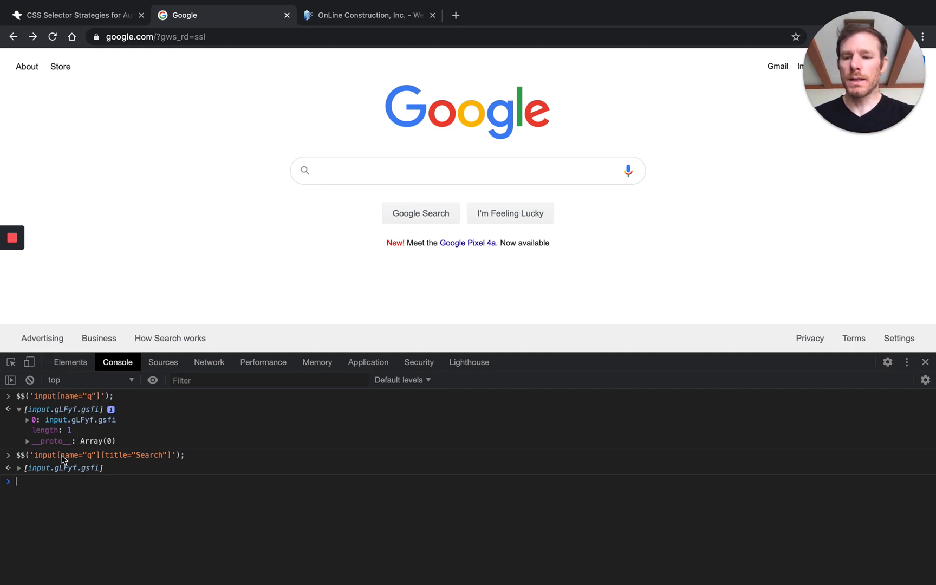
mouse_move(142, 494)
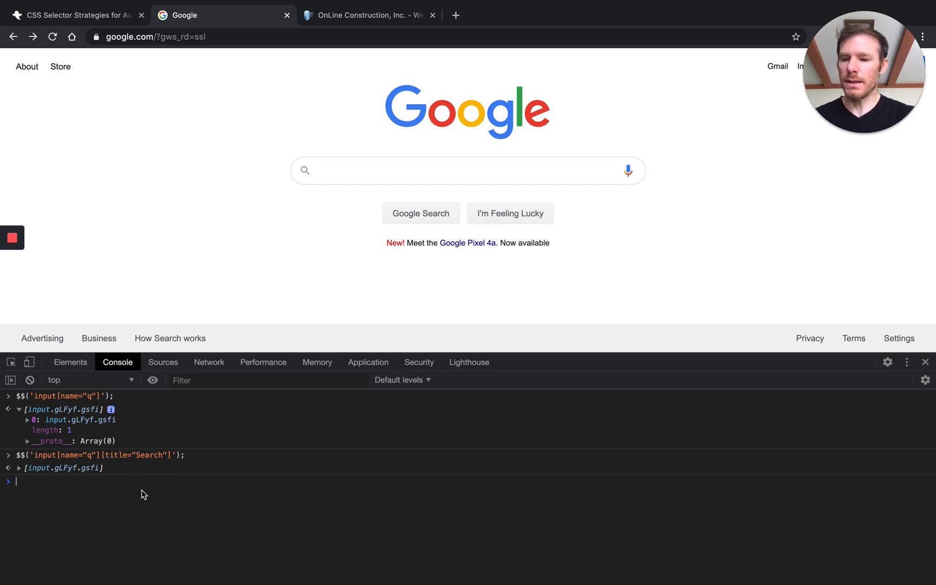
key(Enter)
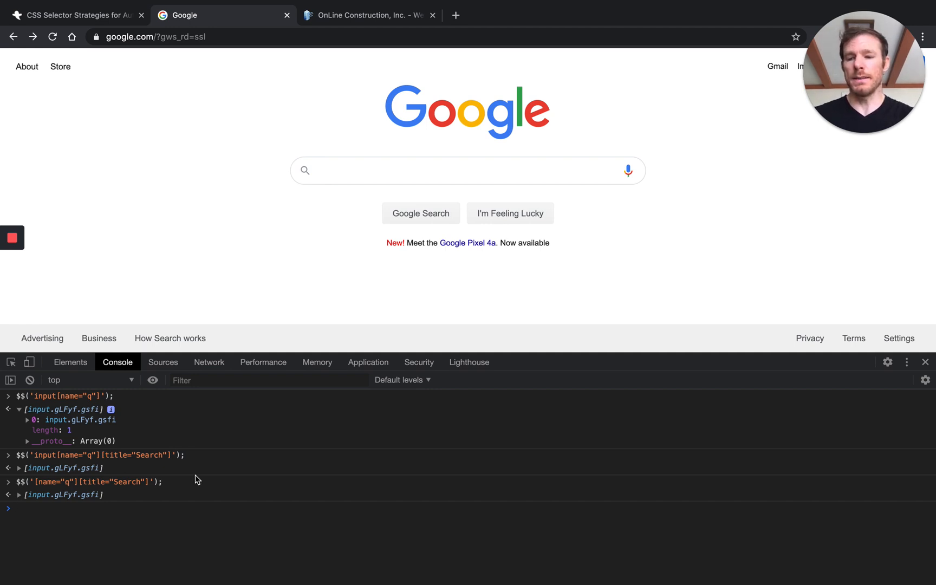
mouse_move(134, 419)
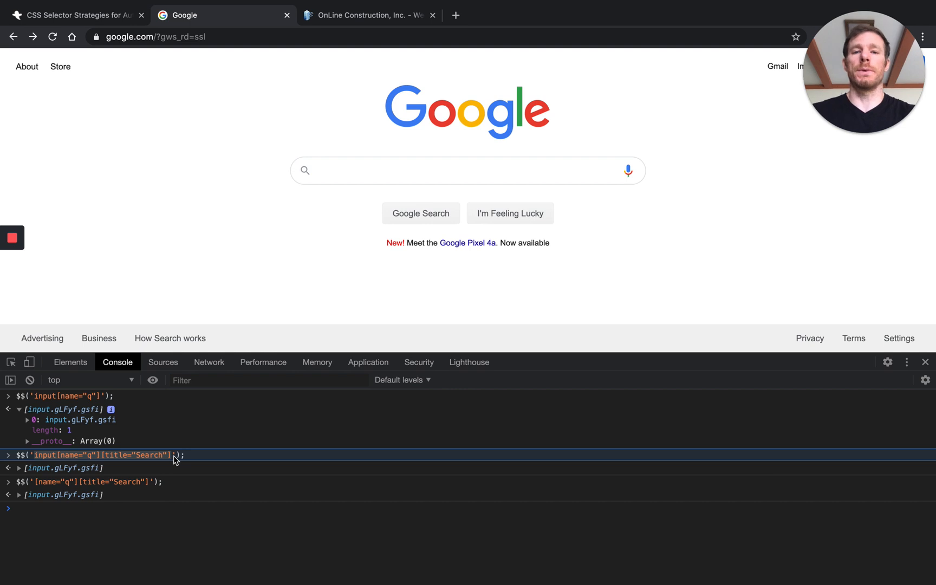
mouse_move(45, 461)
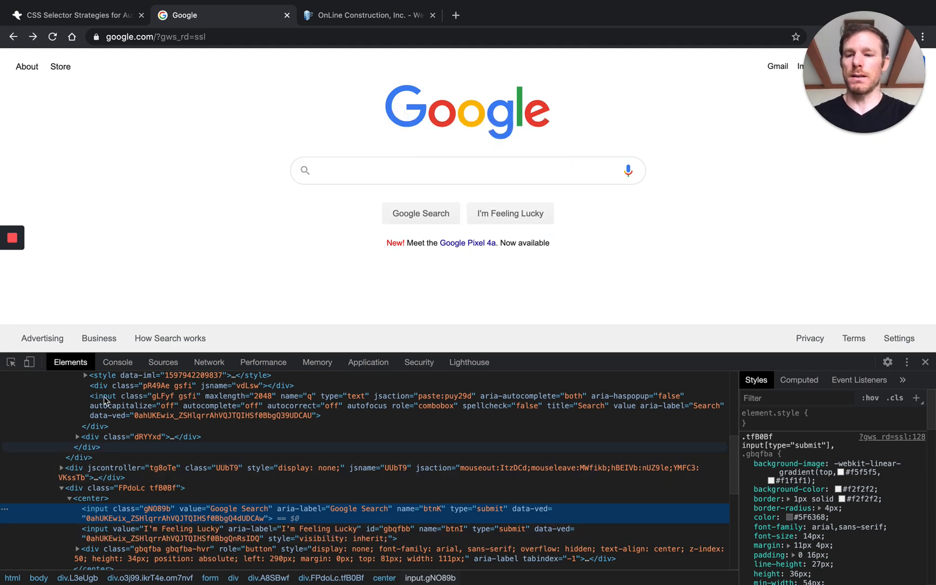
Pick the search box to inspect its input markup and class attribute
click(118, 361)
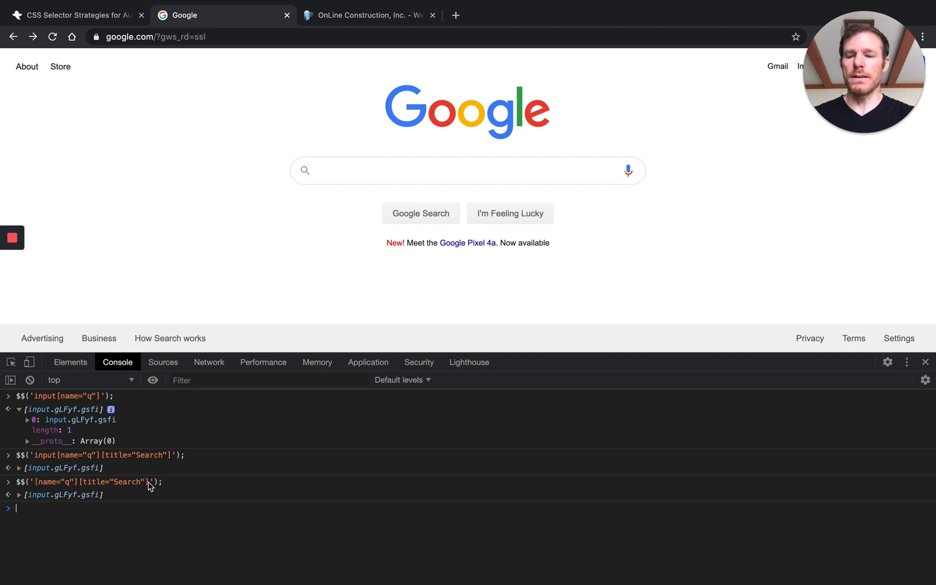
click(70, 362)
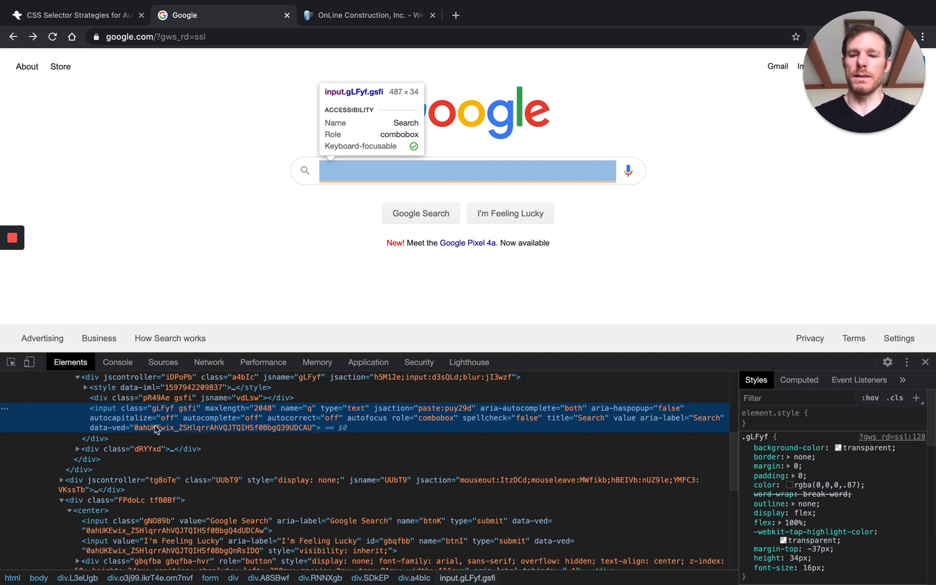
mouse_move(304, 432)
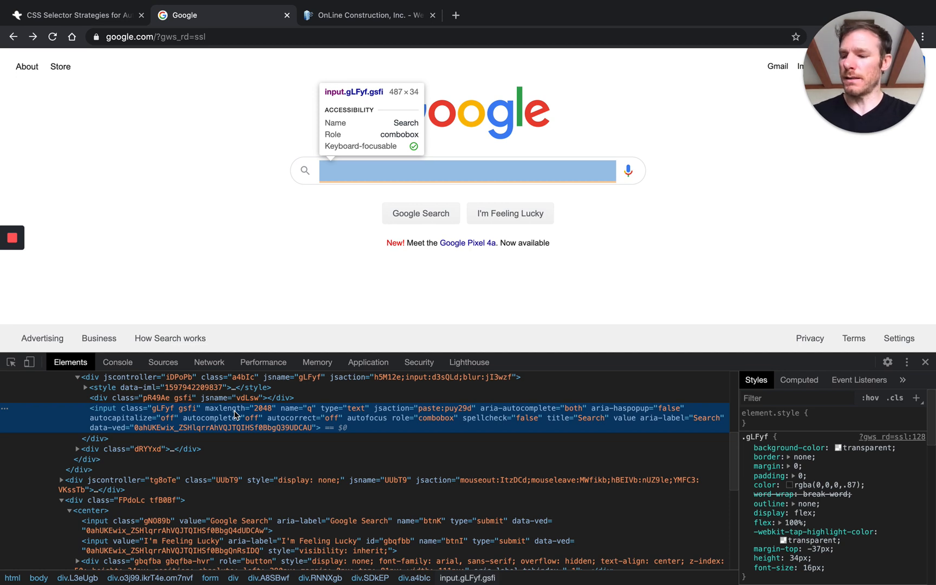
mouse_move(243, 417)
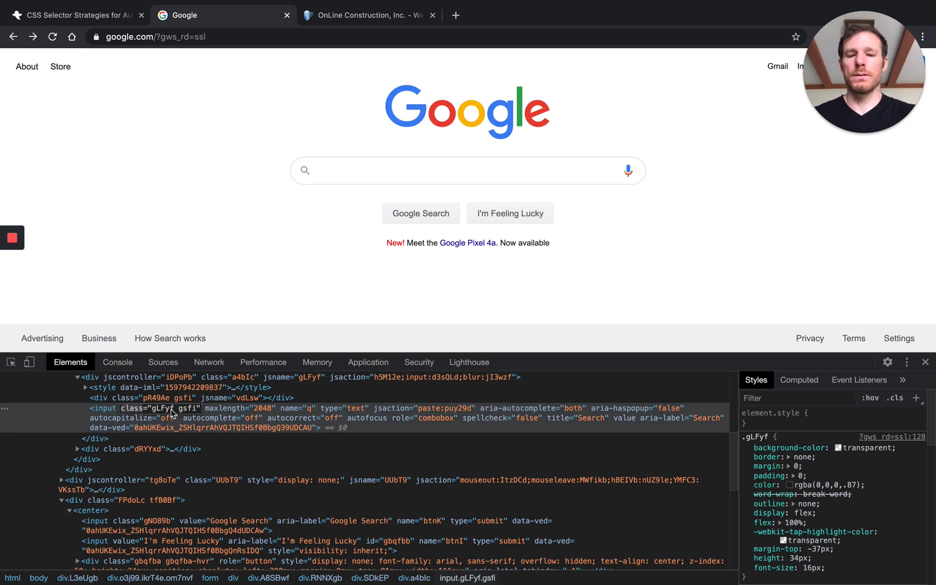
mouse_move(143, 397)
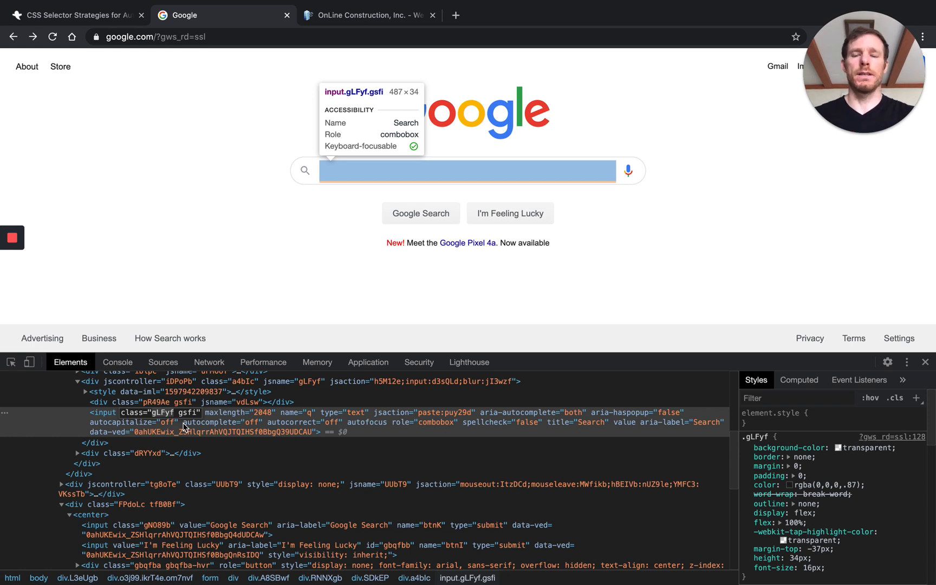
mouse_move(182, 427)
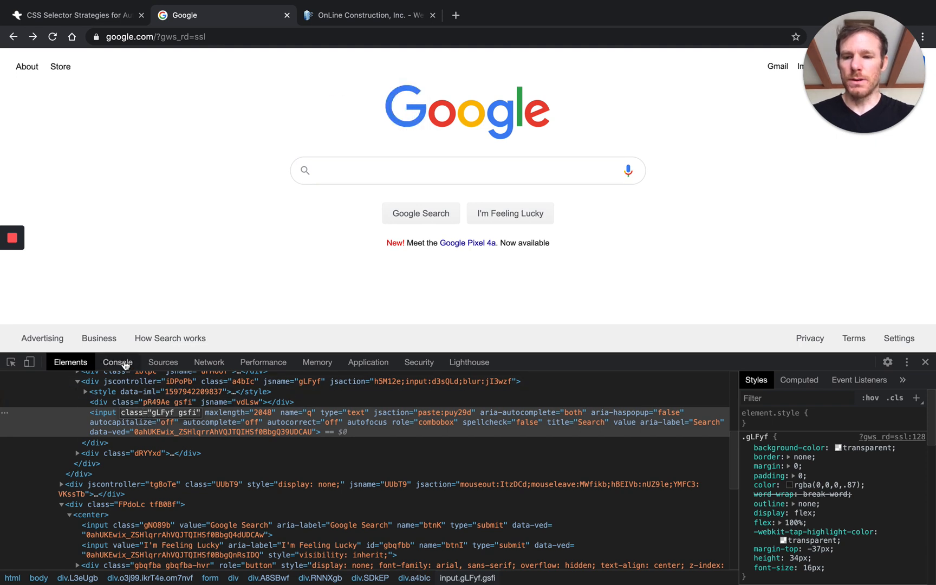
Query the search box with [class="gLFyf gsfi"], .gLFyf and .gLFyf.gsfi selectors
click(117, 362)
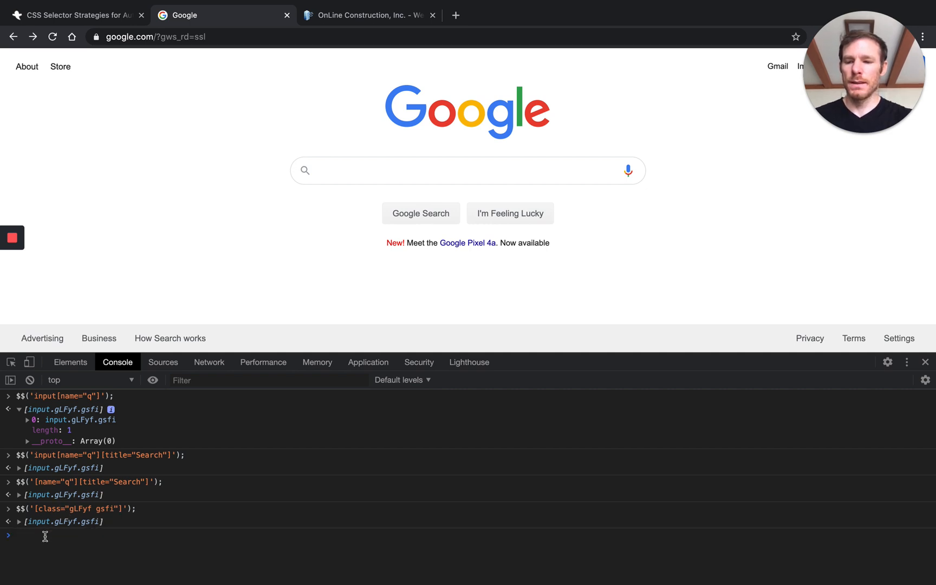
key(Enter)
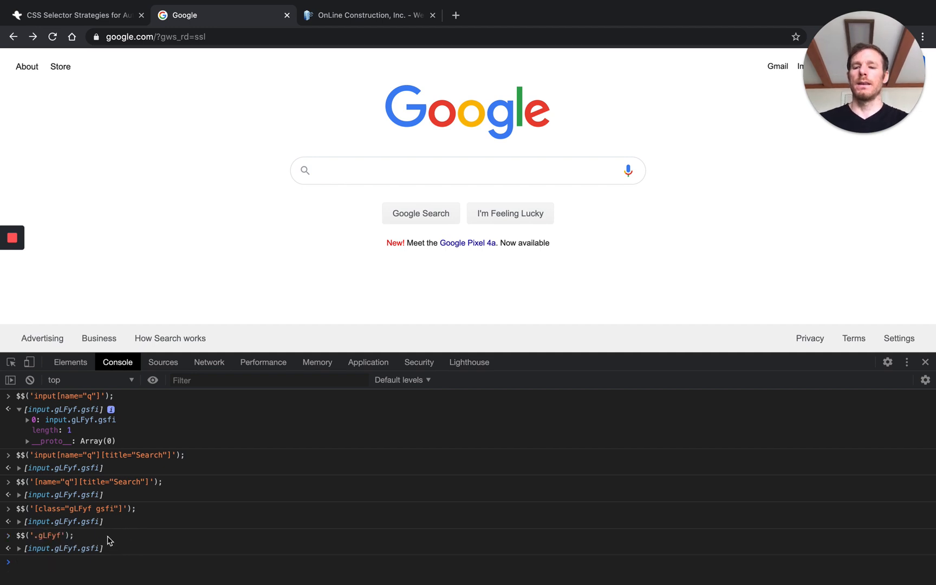
mouse_move(45, 541)
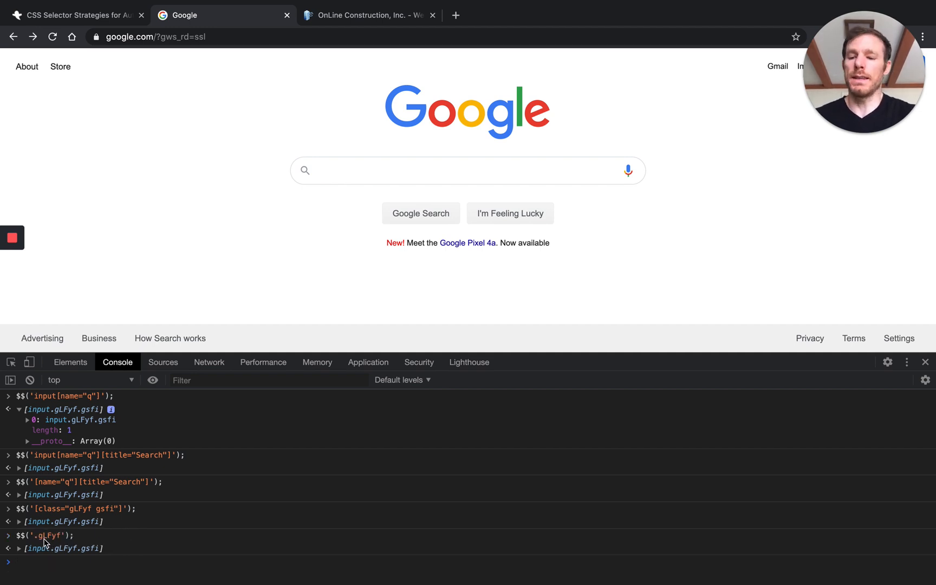
mouse_move(25, 551)
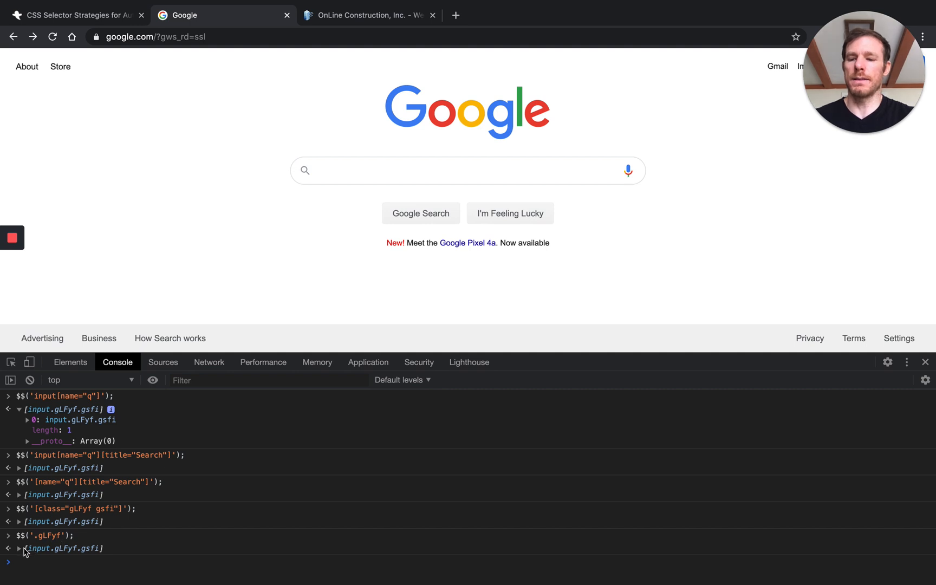
click(18, 548)
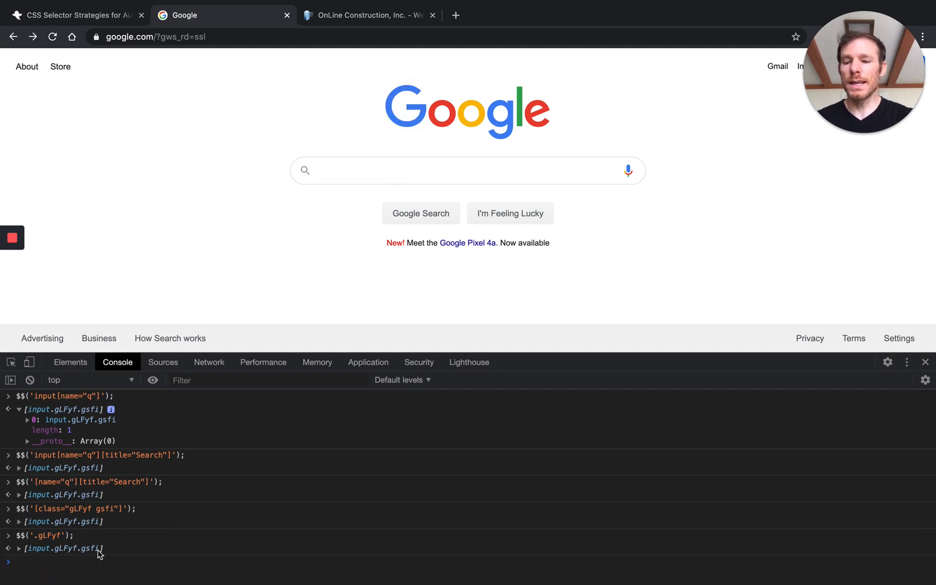
click(99, 562)
text($$('.gLFyf');)
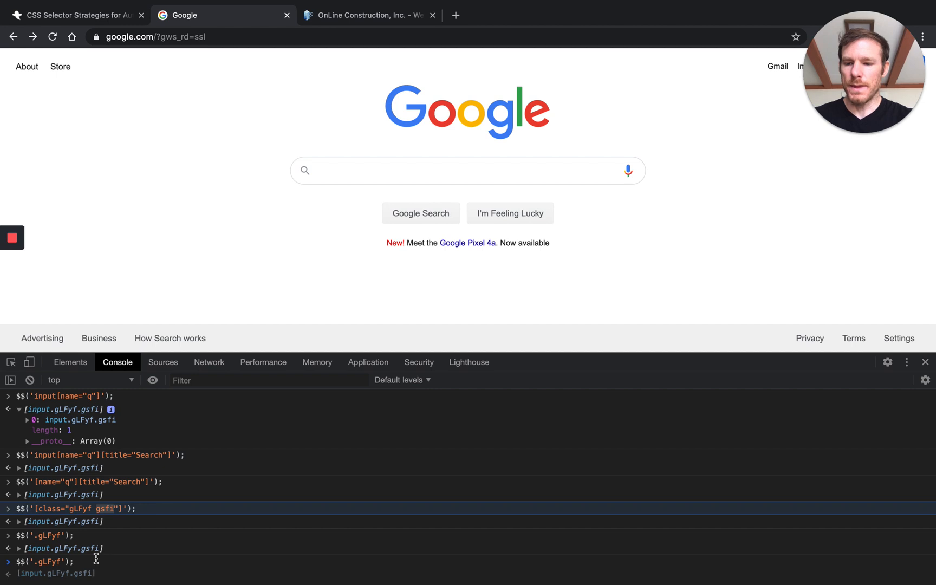
text(.gsfi)
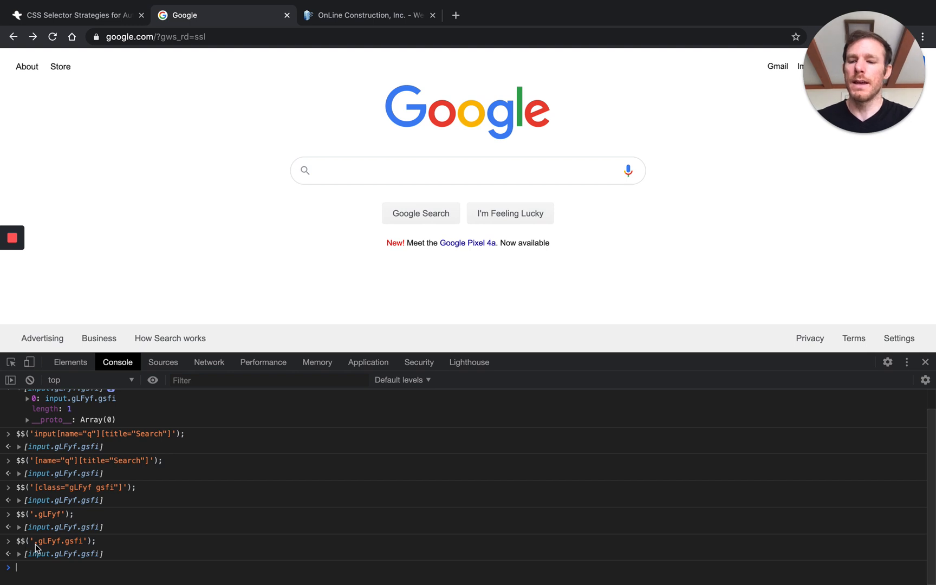
mouse_move(51, 546)
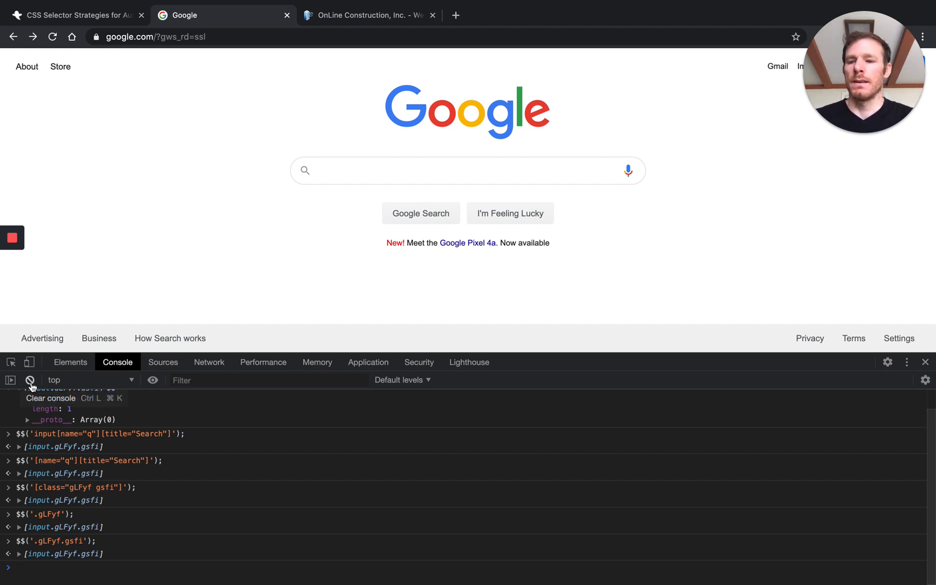
Clear the console, switch to OnLine Construction, and inspect the Username field
click(30, 380)
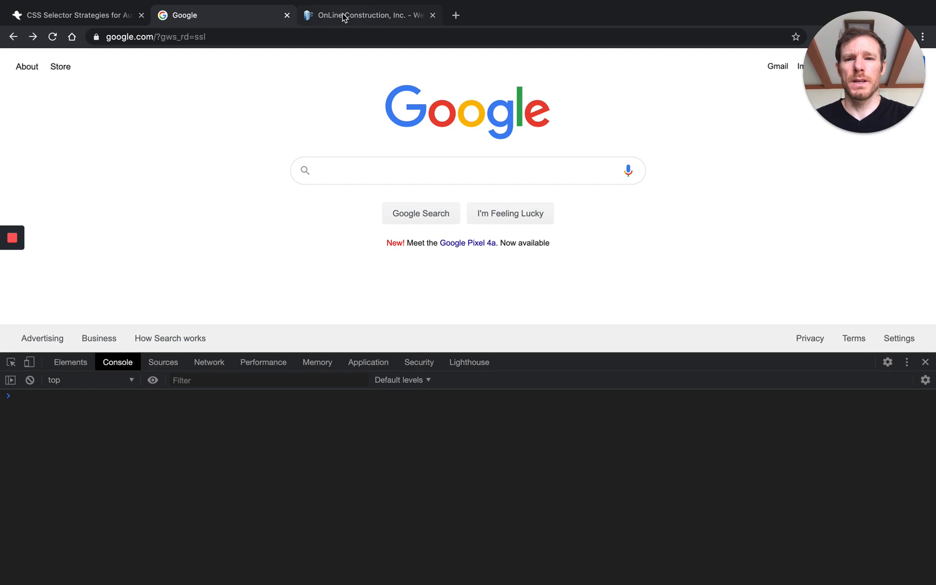
click(368, 15)
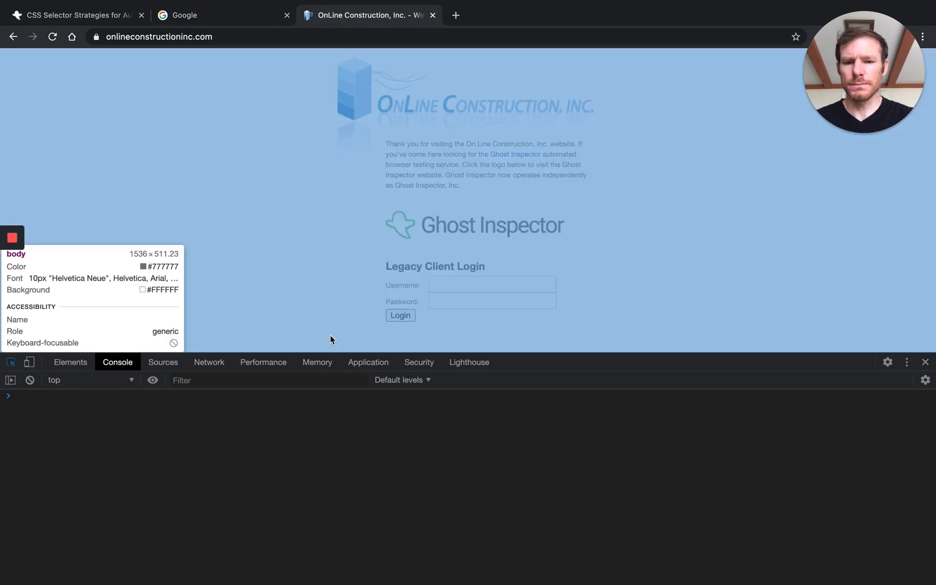
click(69, 362)
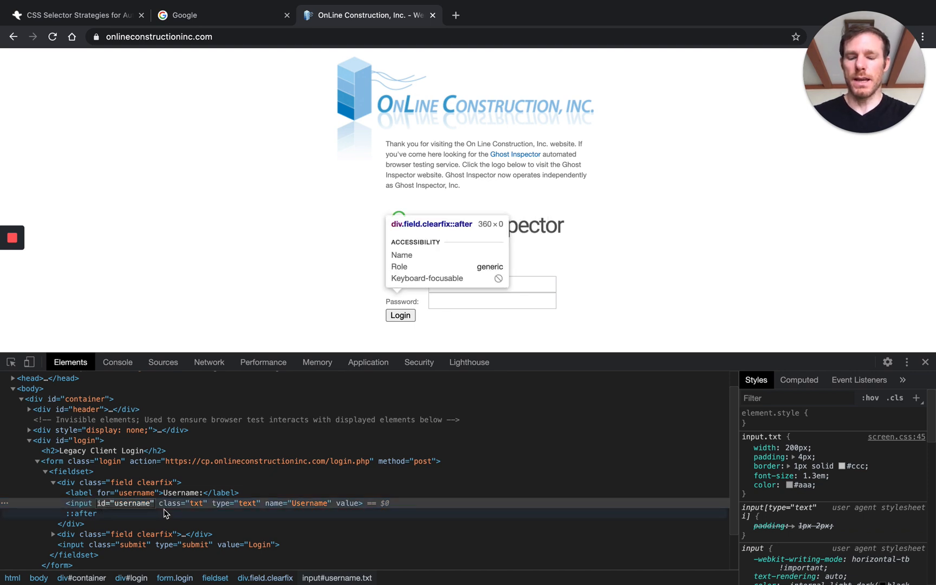
Run $$('[id="username"]') and $$('#username'), each returning the single username input
click(118, 362)
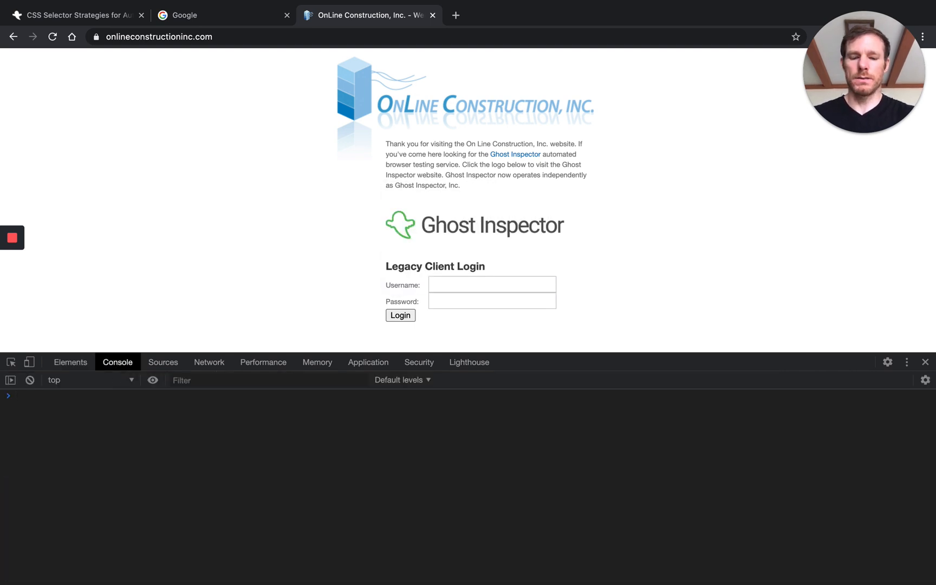
text($$(')
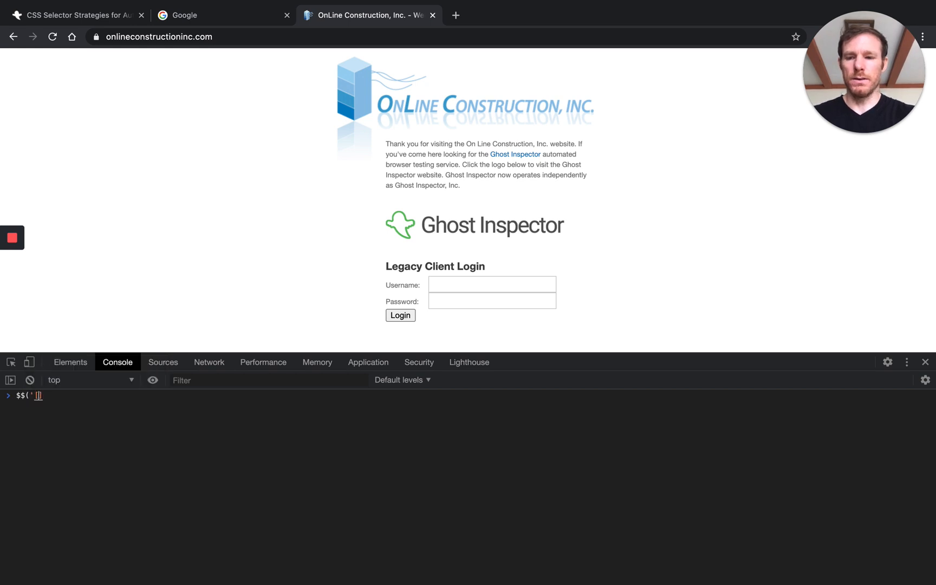
key(Enter)
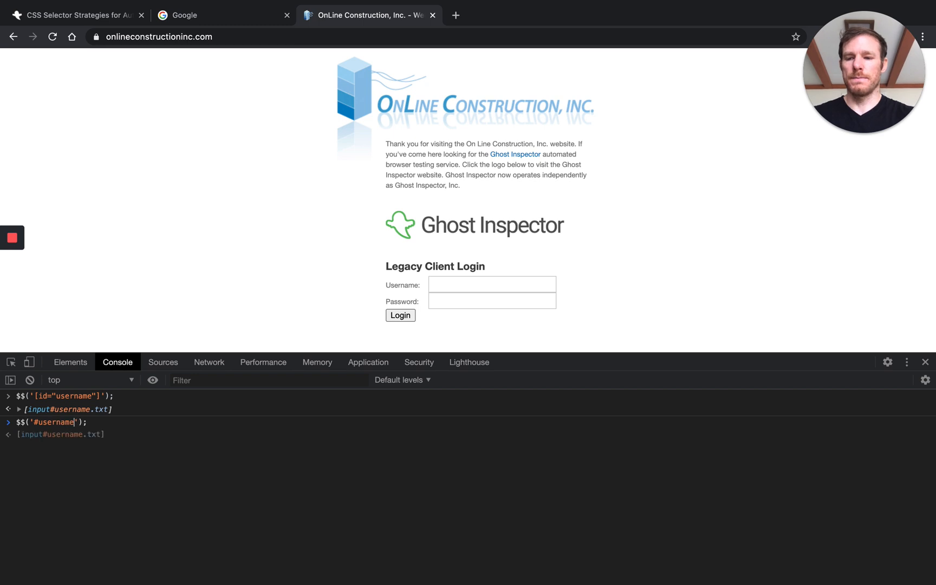
key(Enter)
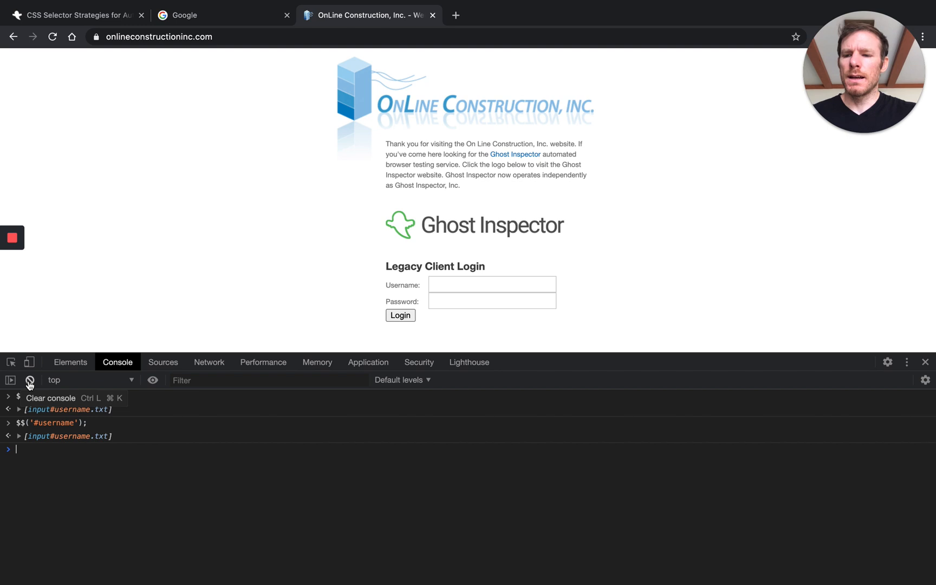
Clear the earlier selector results from the console and bring up the Google search page
click(30, 380)
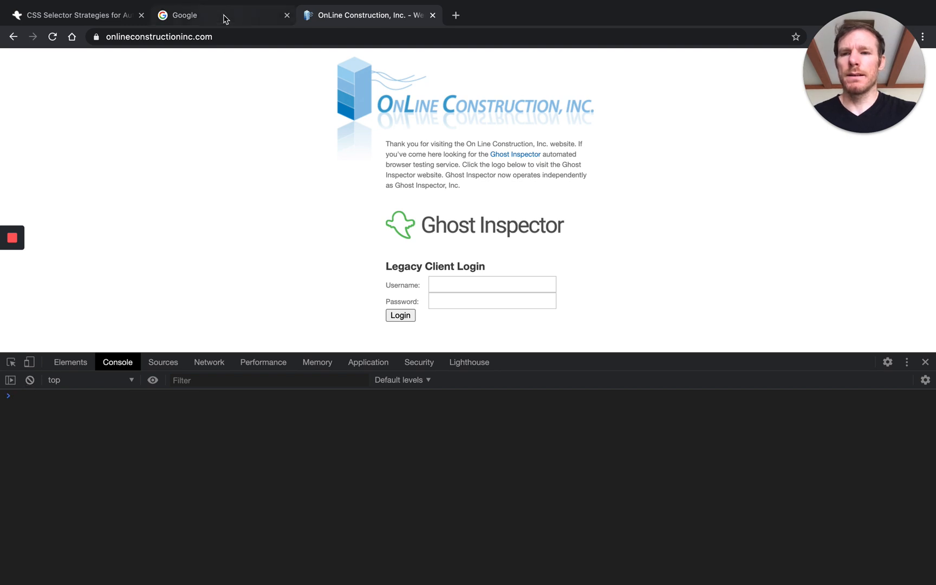
click(185, 15)
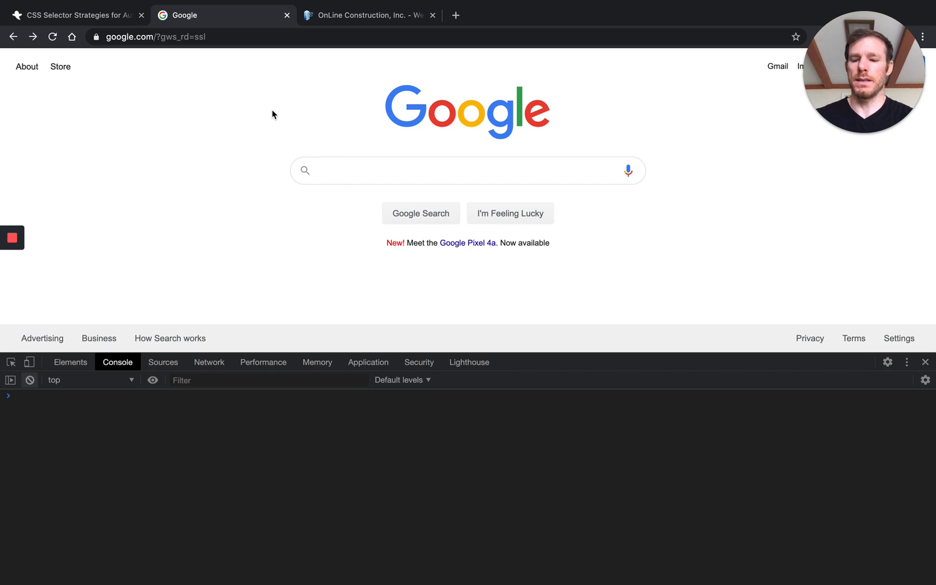
mouse_move(275, 159)
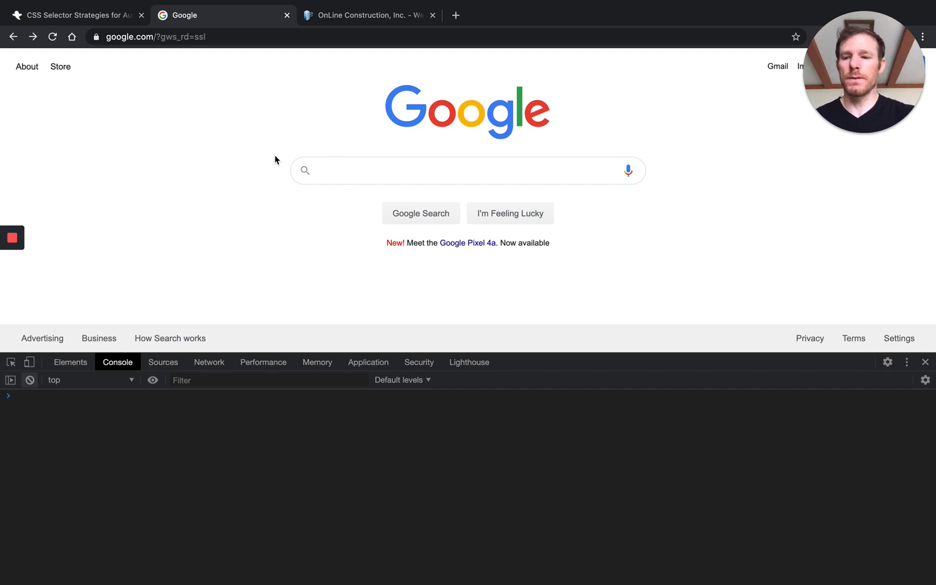
Inspect the search form's role="search" markup, then start an empty $$('') console query
click(70, 362)
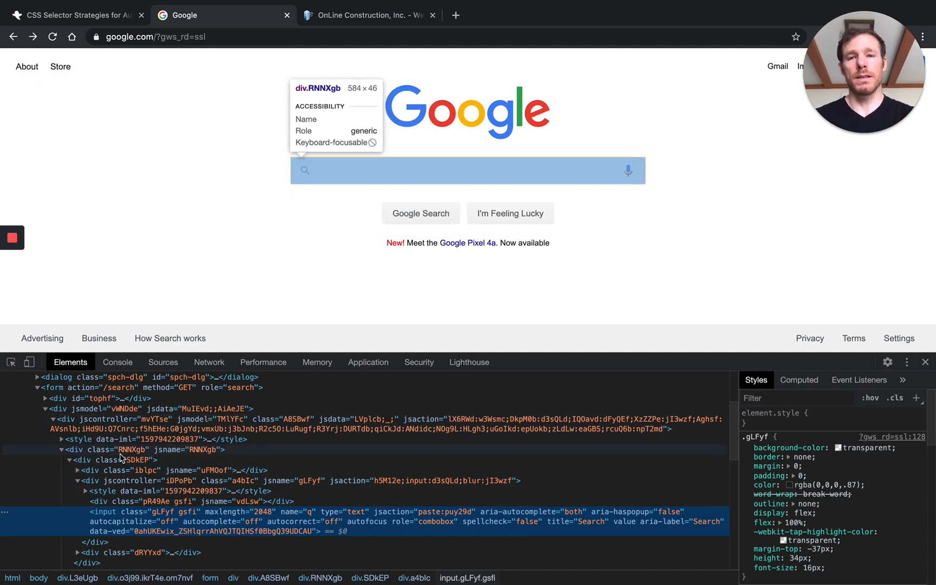
mouse_move(145, 469)
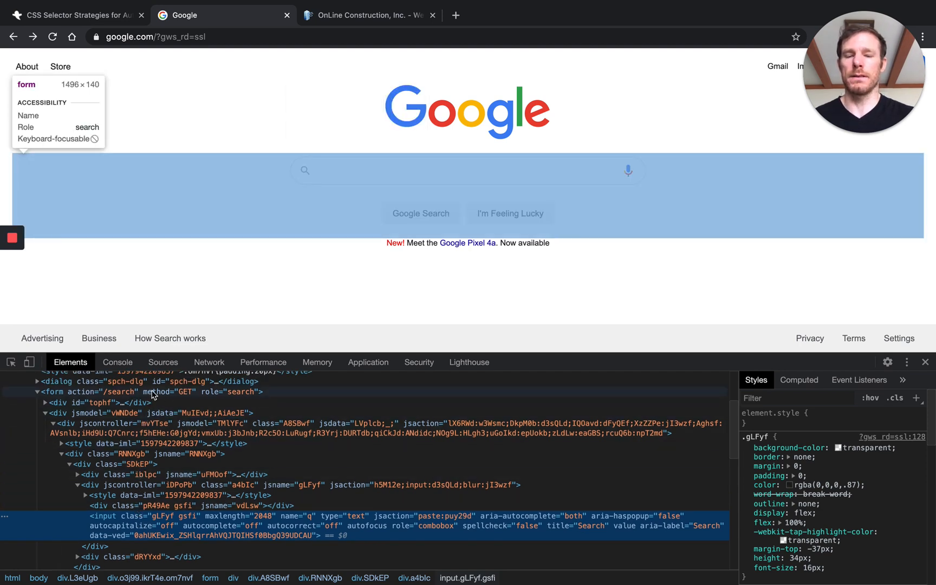
mouse_move(171, 393)
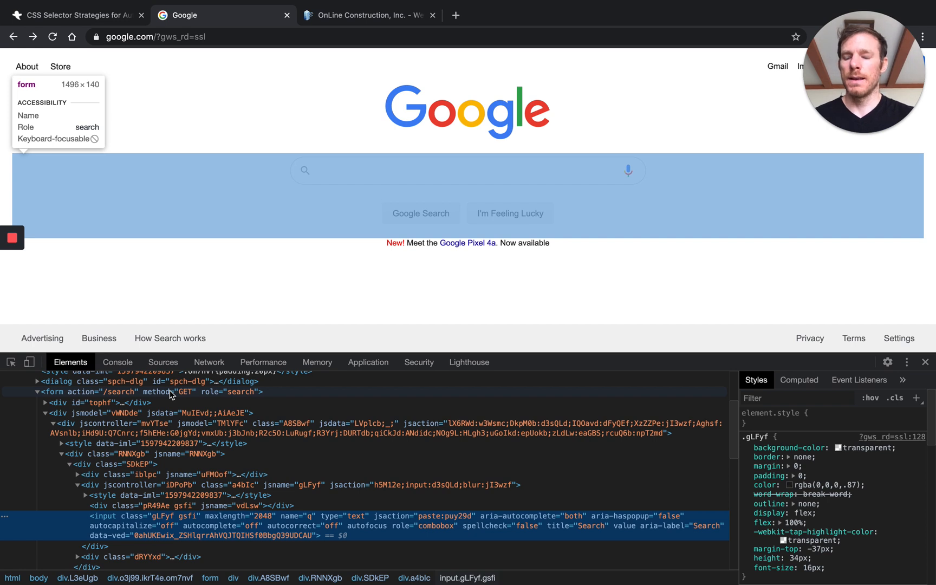
click(118, 363)
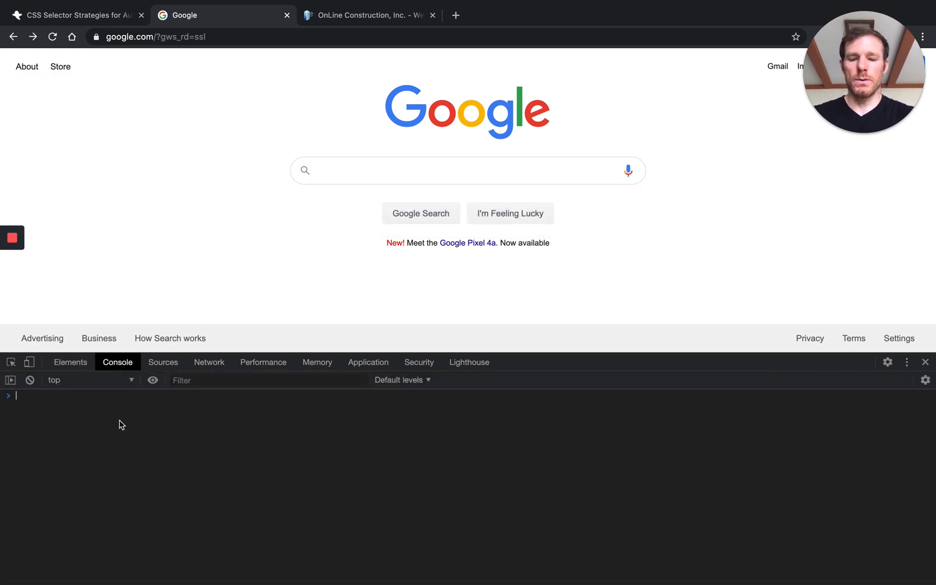
text($$())
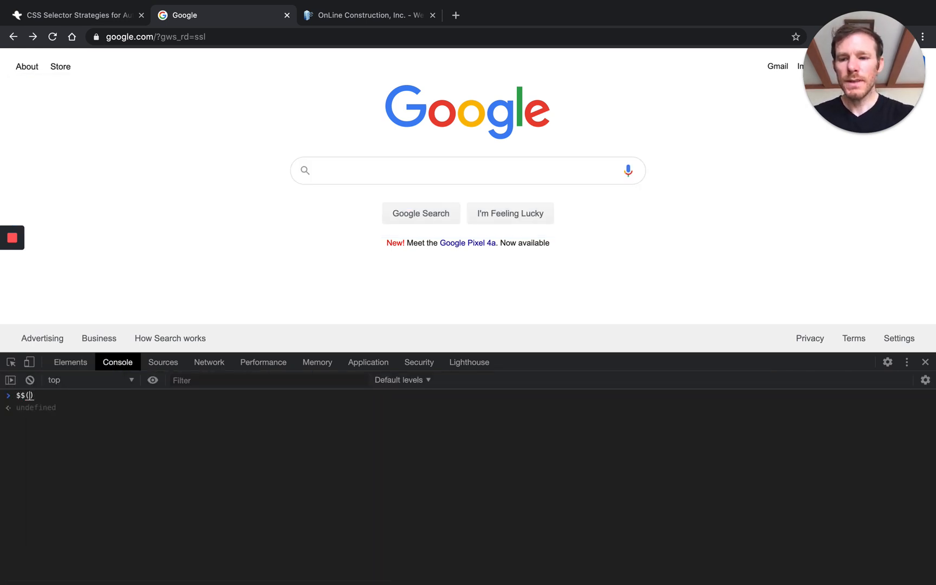
text(')
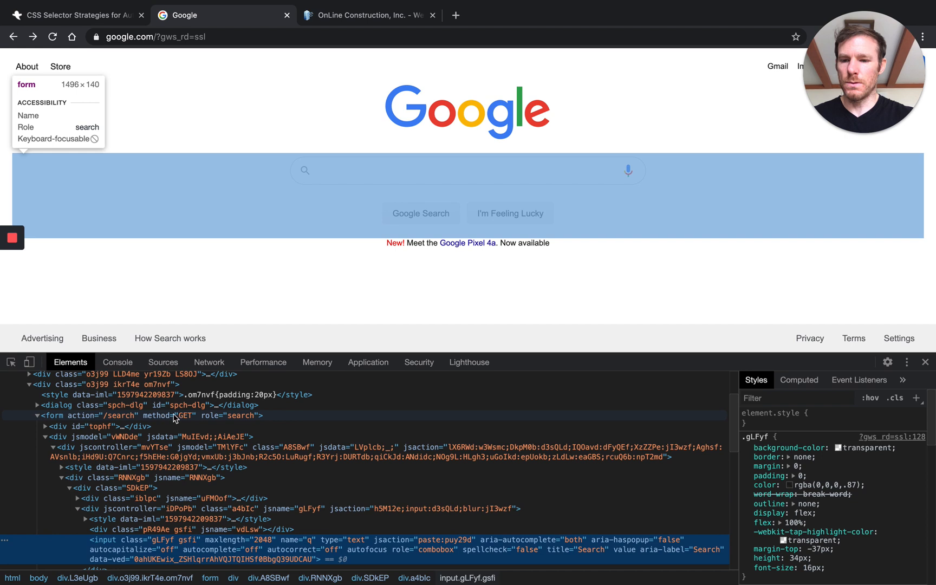
mouse_move(216, 420)
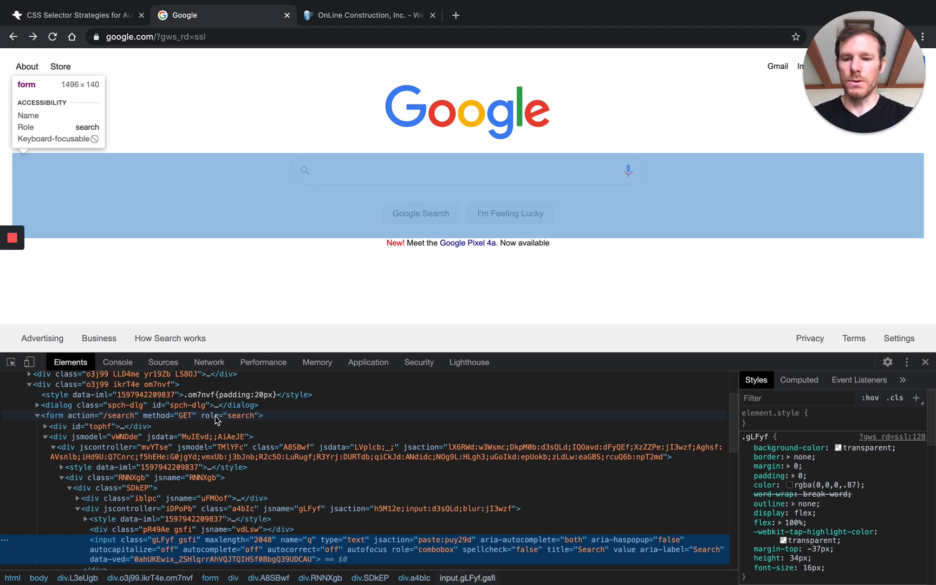
click(117, 361)
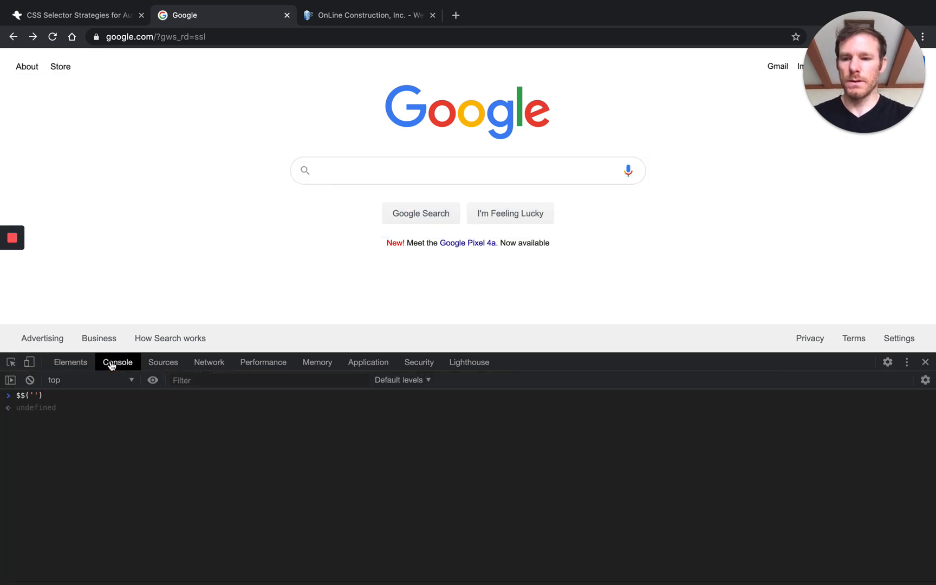
Type the form[role="search"] selector into the console query
text(form[])
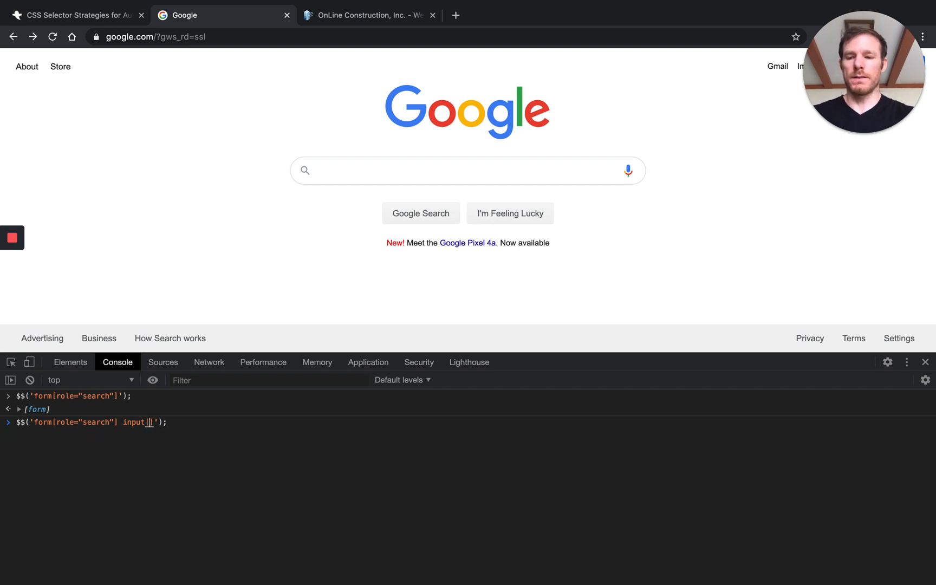
Run the scoped input query by name="q" and type="text", matching input.gLFyf.gsfi
text(name)
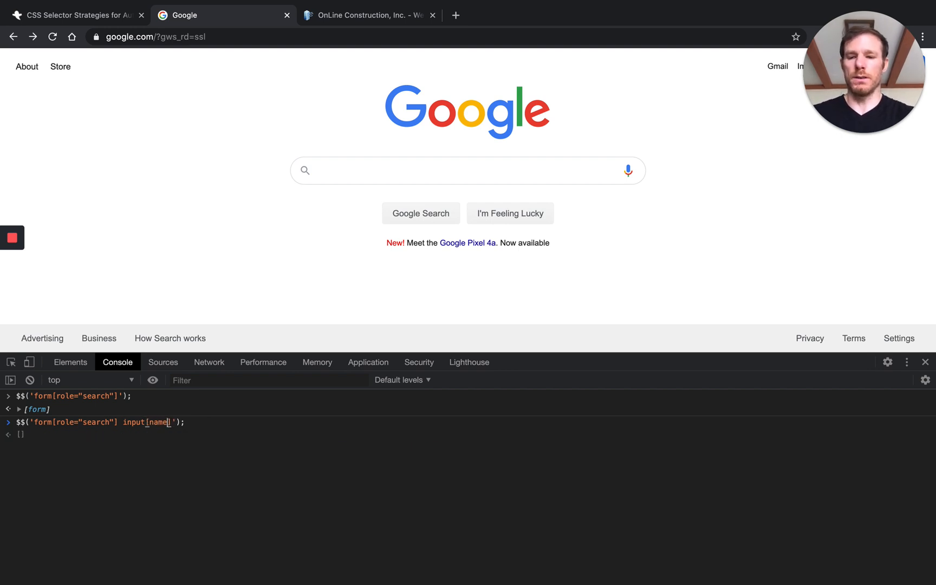
text(="q")
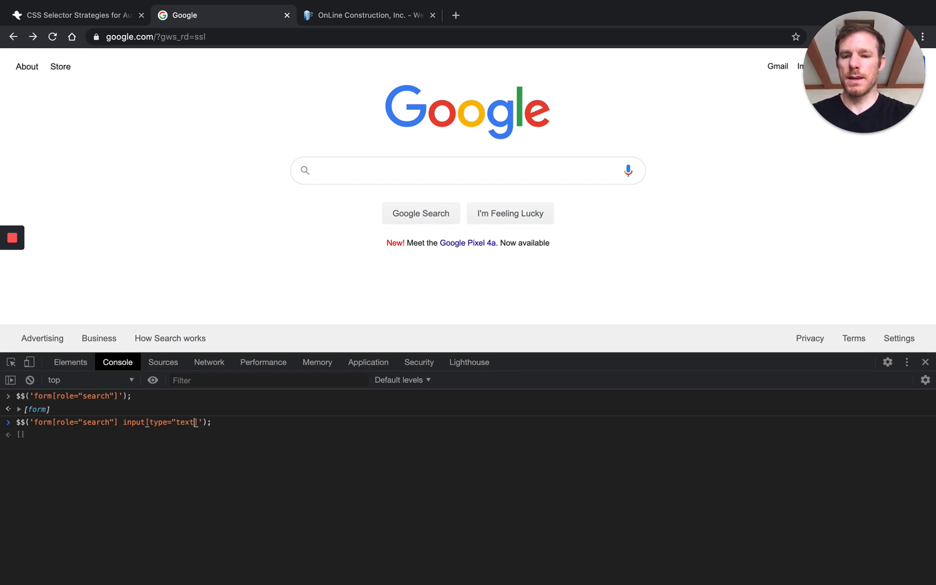
text(")
key(Enter)
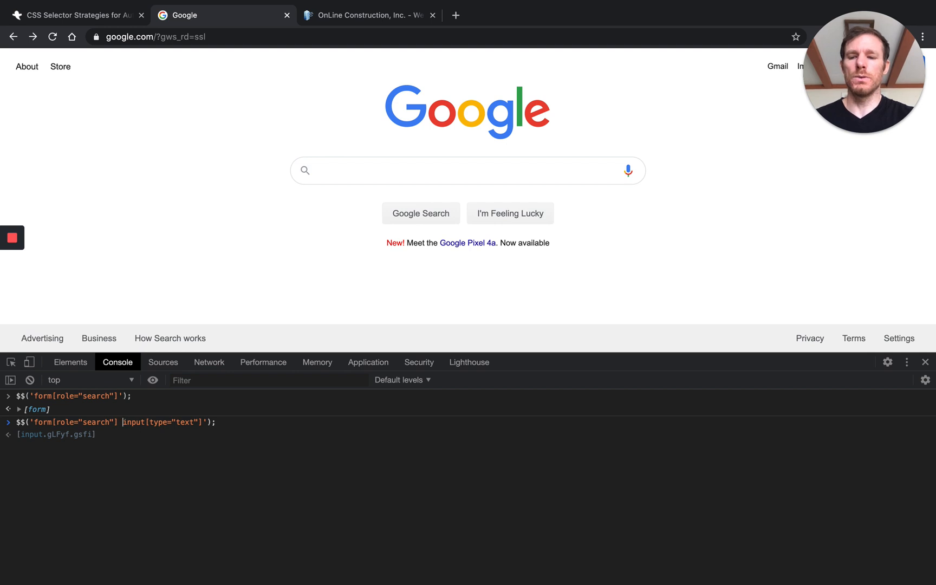
mouse_move(58, 412)
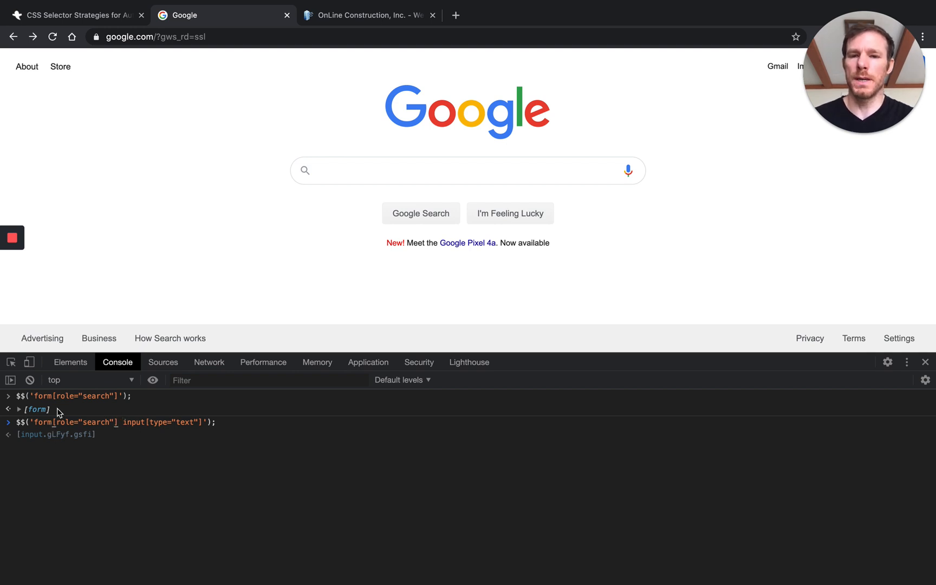
mouse_move(124, 444)
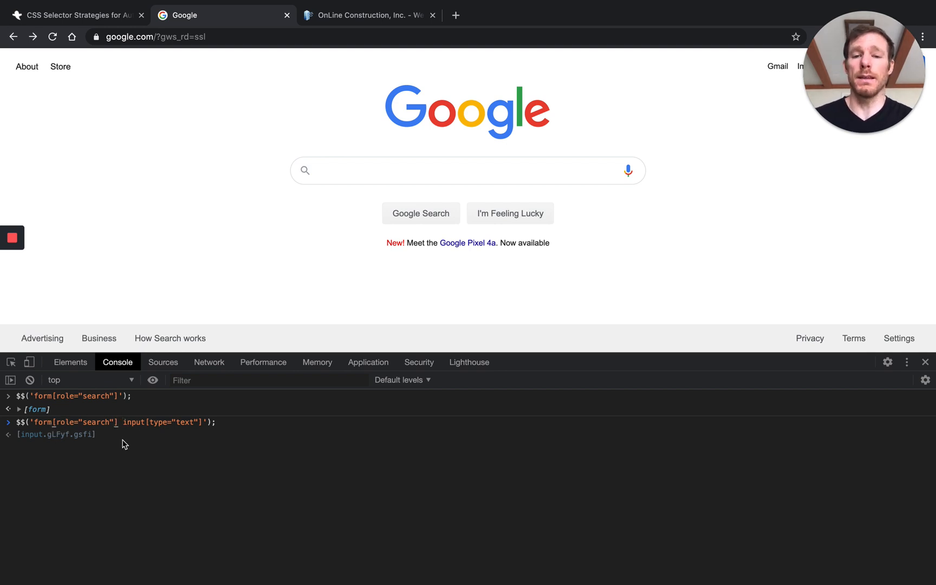
mouse_move(237, 456)
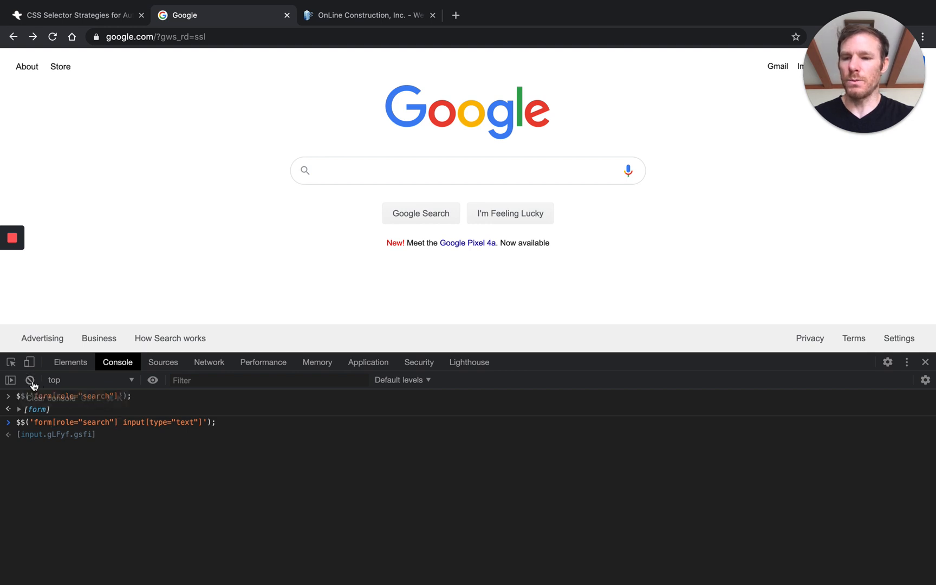
Clear the console and inspect the Google Search submit input's value attribute
click(30, 380)
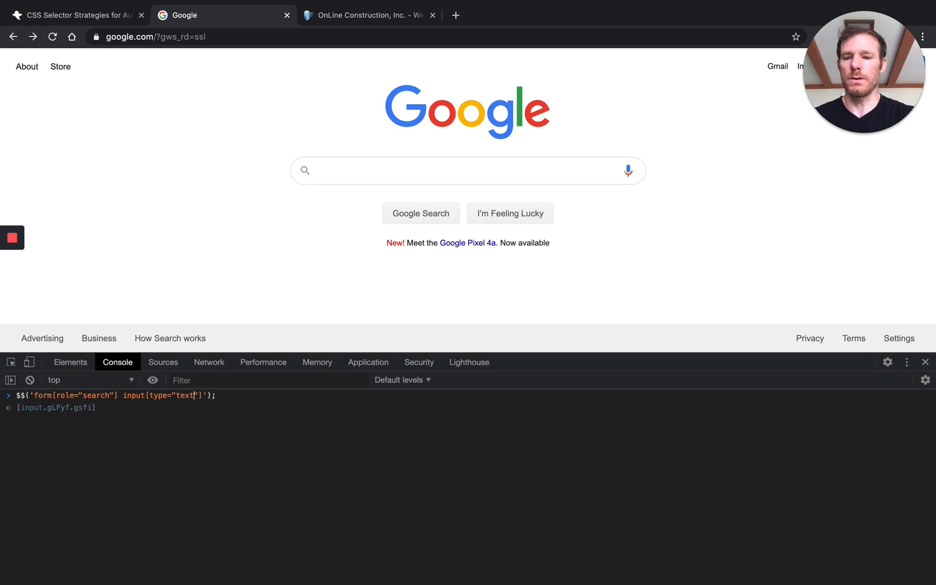
mouse_move(30, 379)
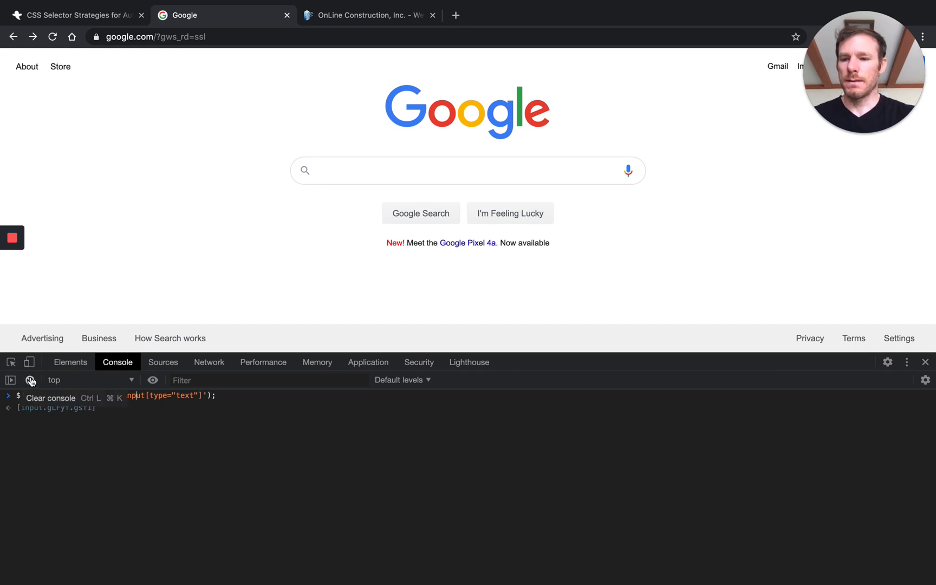
click(70, 362)
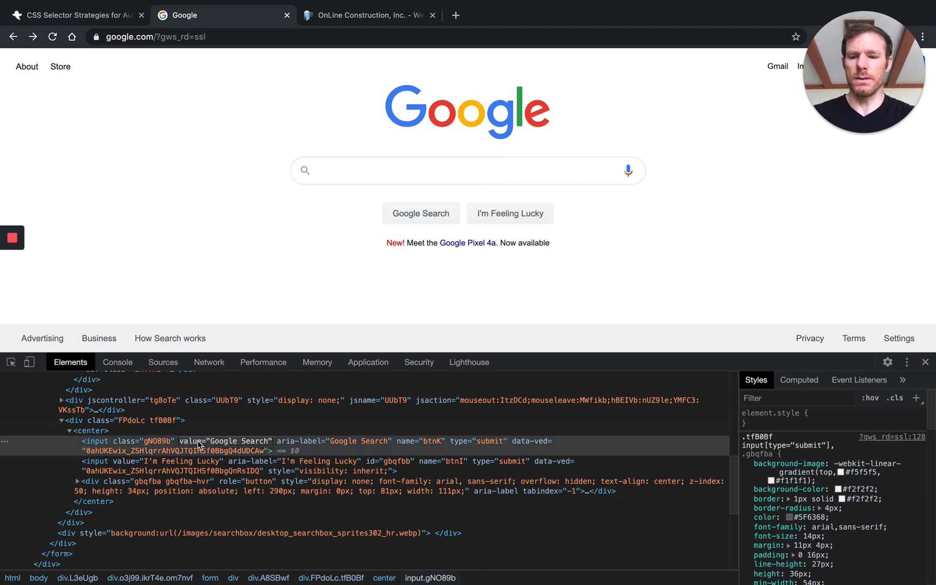
Query $$('input[value="Google Search"]') and expand the two input.gNO89b matches
click(117, 362)
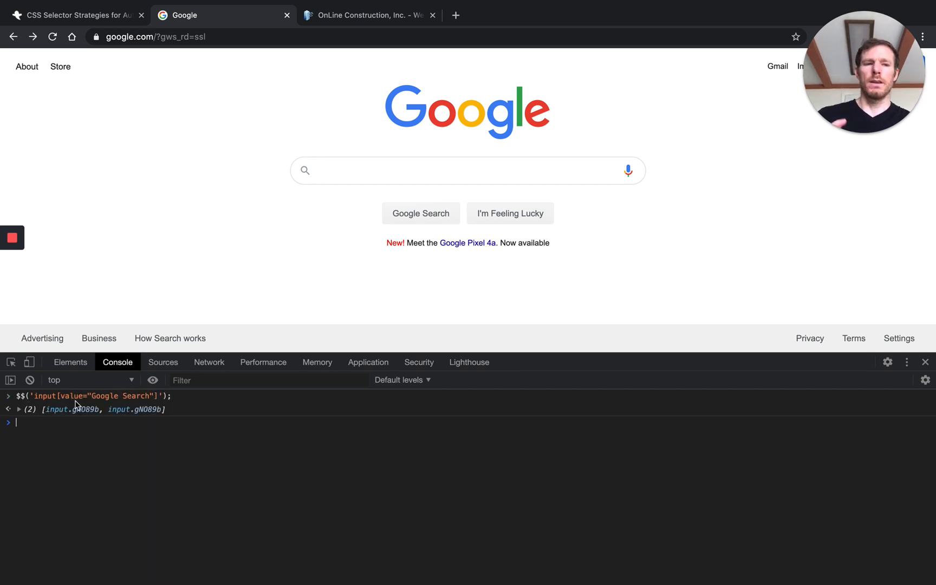
click(19, 409)
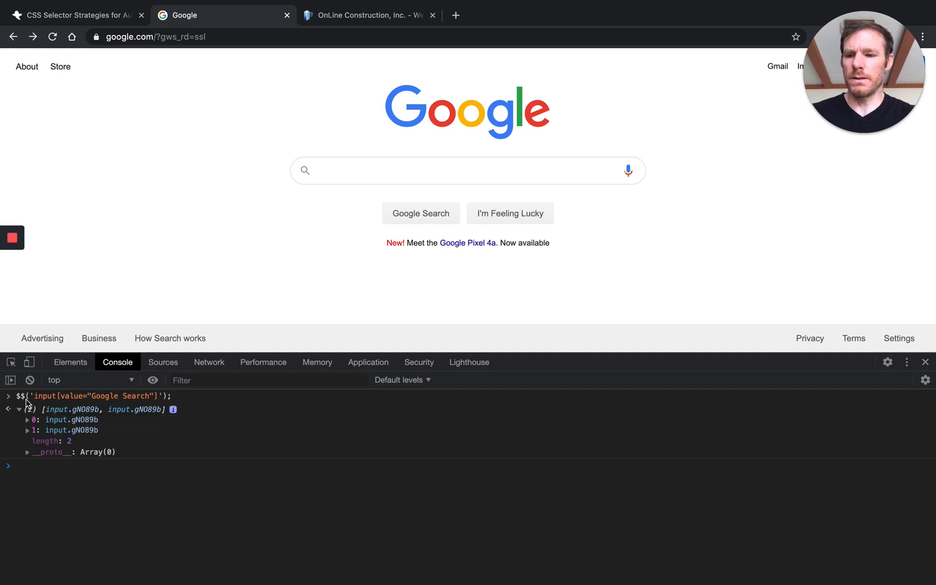
mouse_move(69, 430)
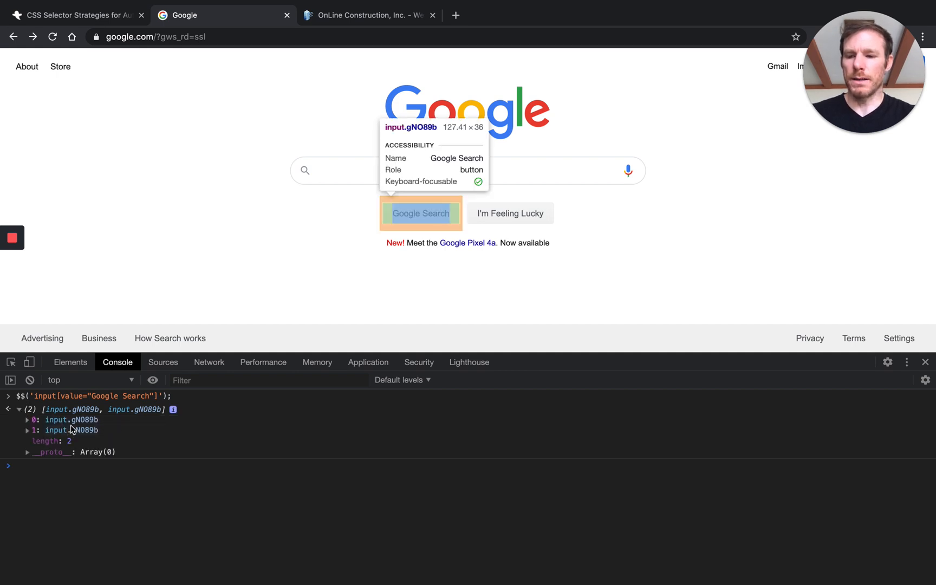
mouse_move(26, 402)
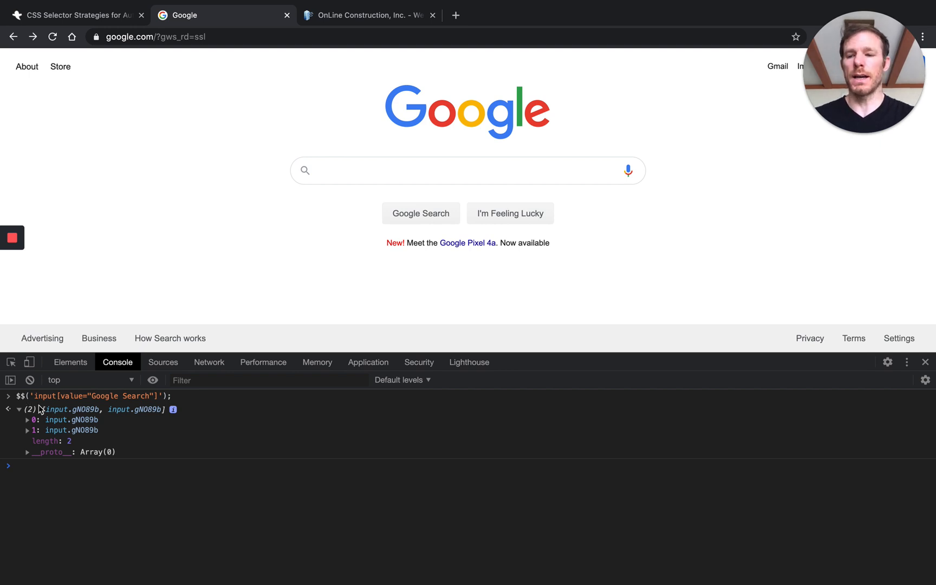
mouse_move(70, 429)
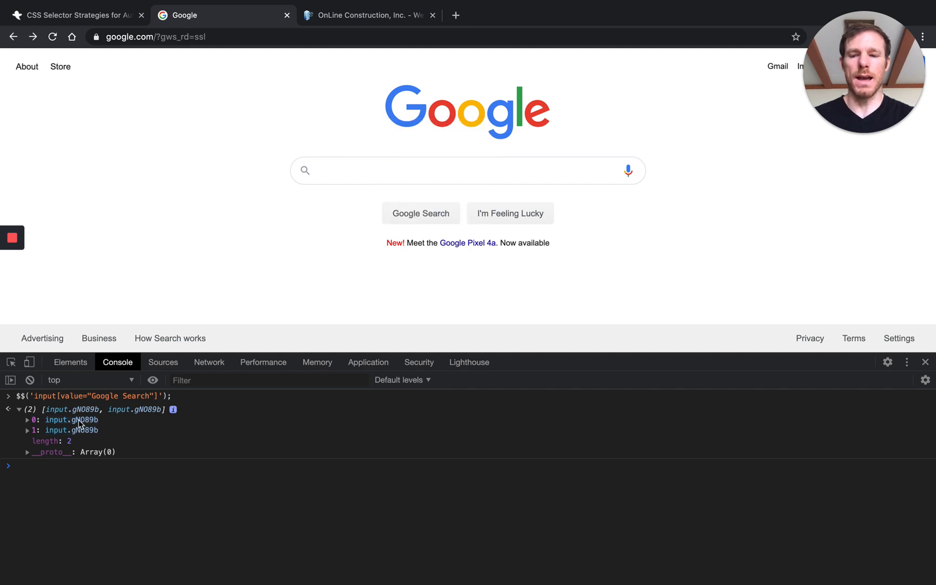
Reveal the first matched Google Search input in the markup, then return to Console
click(69, 362)
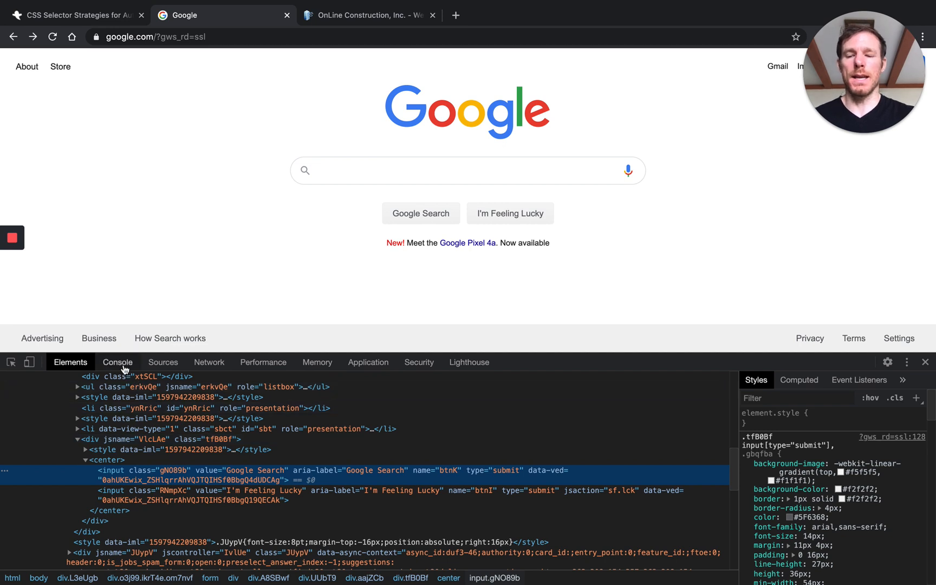
click(118, 361)
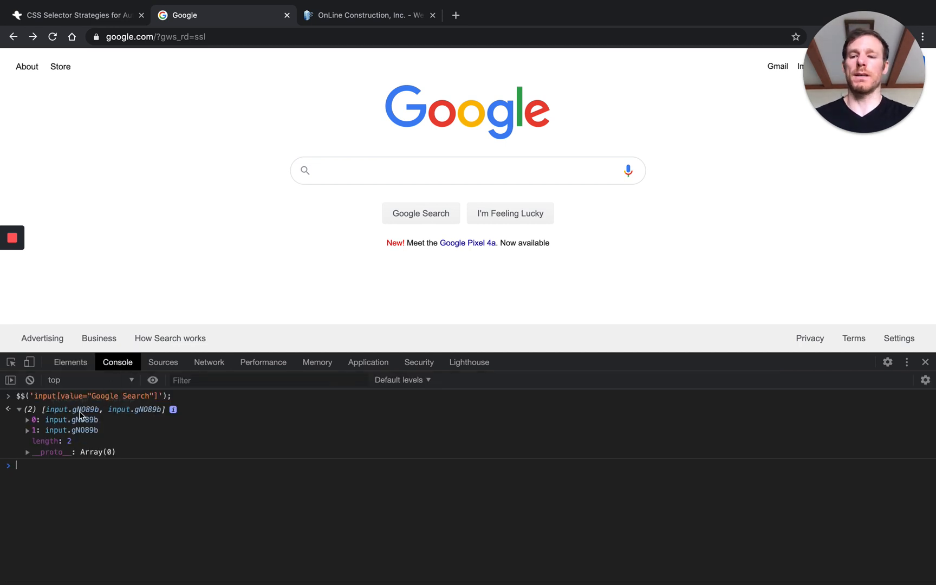
mouse_move(89, 432)
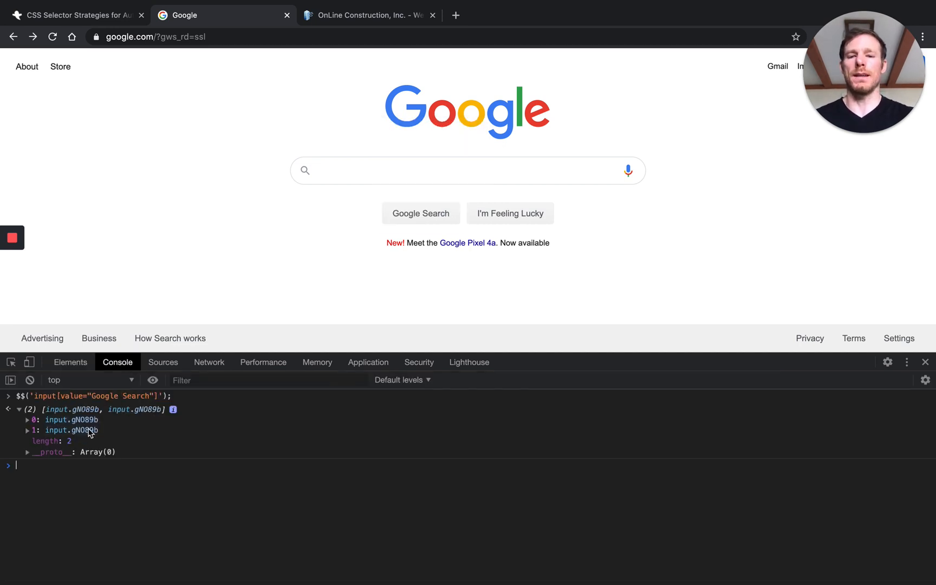
mouse_move(71, 429)
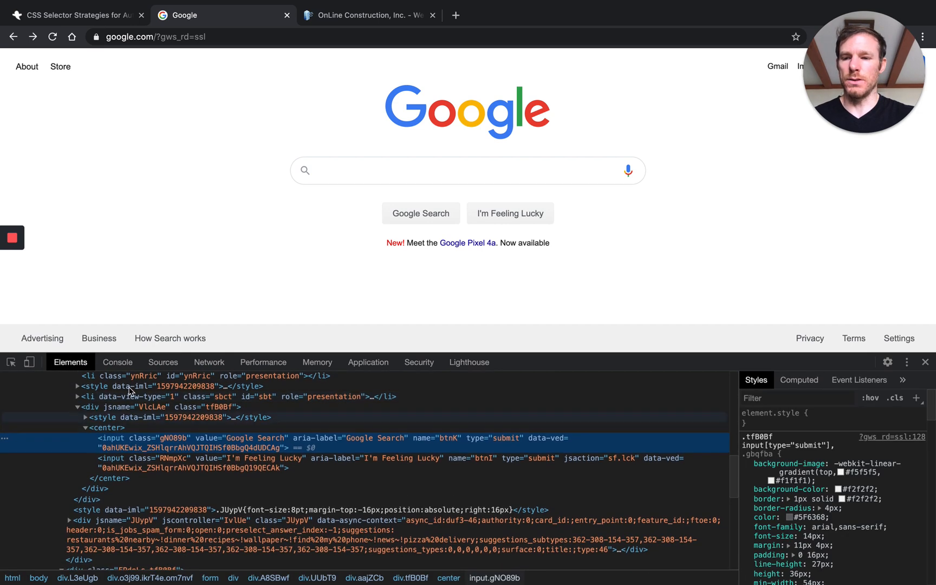
Inspect div.FPdoLc and scope the query to .FPdoLc input[value="Google Search"]
click(117, 362)
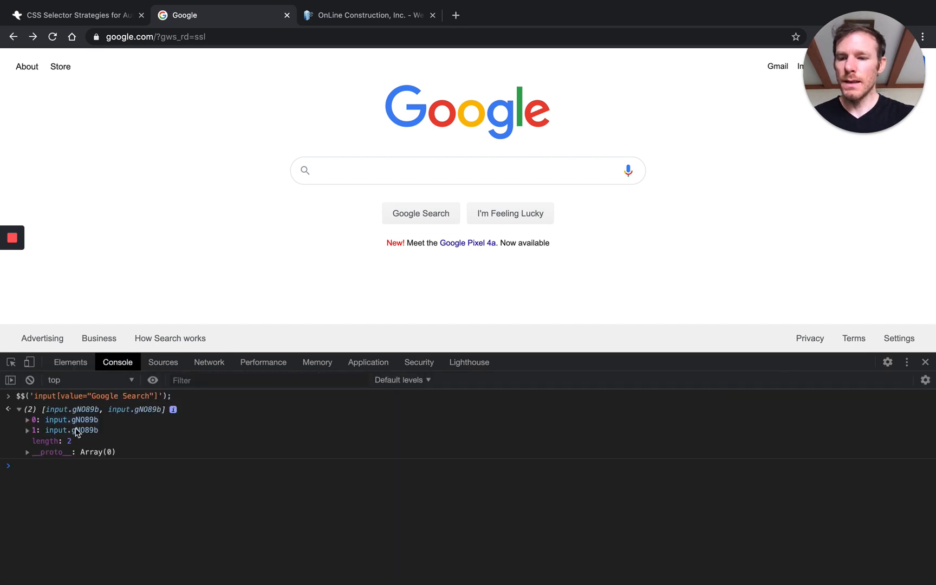
click(70, 363)
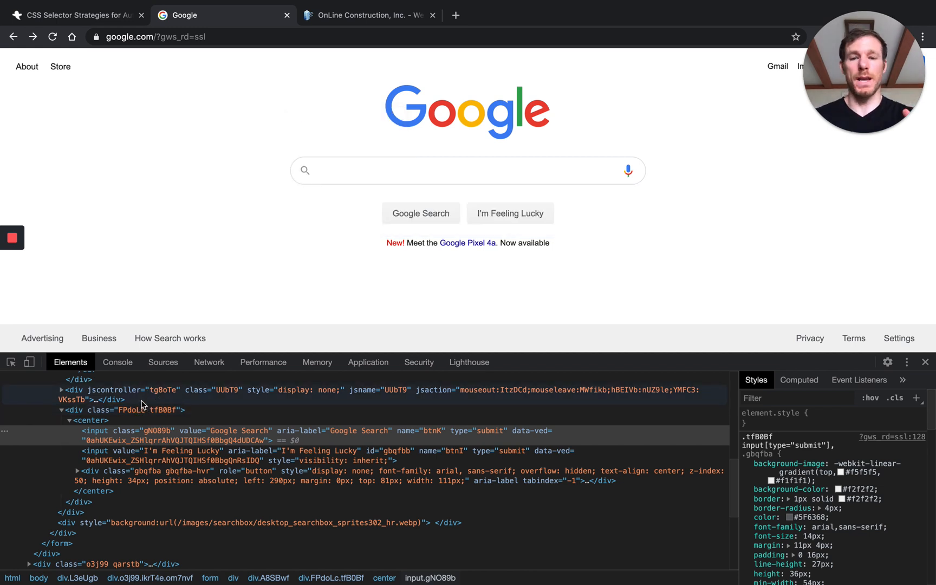
mouse_move(139, 410)
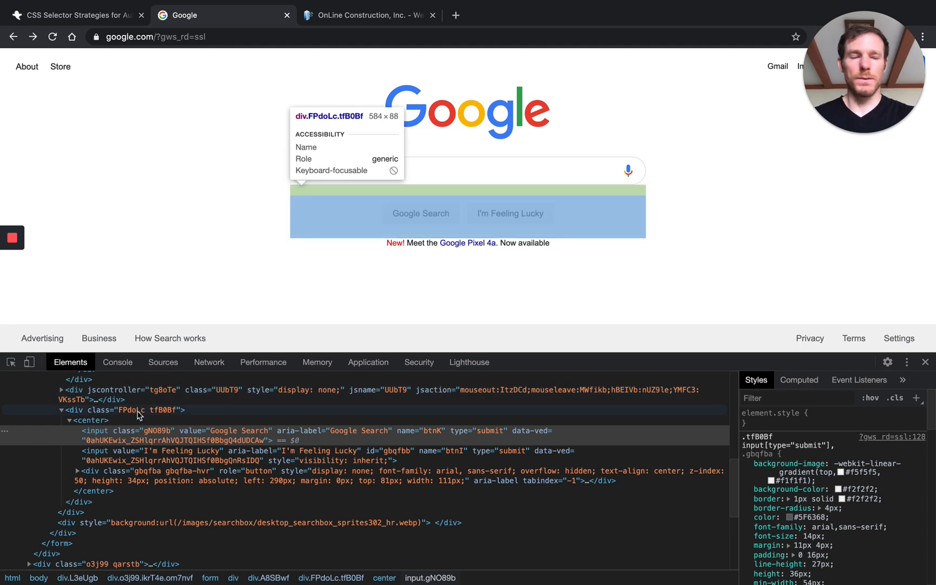
mouse_move(139, 417)
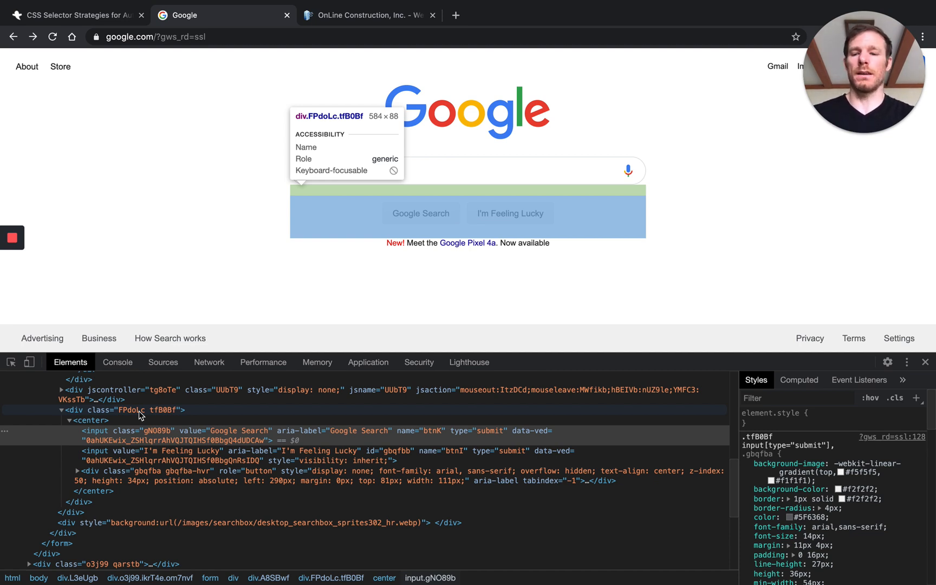
click(128, 409)
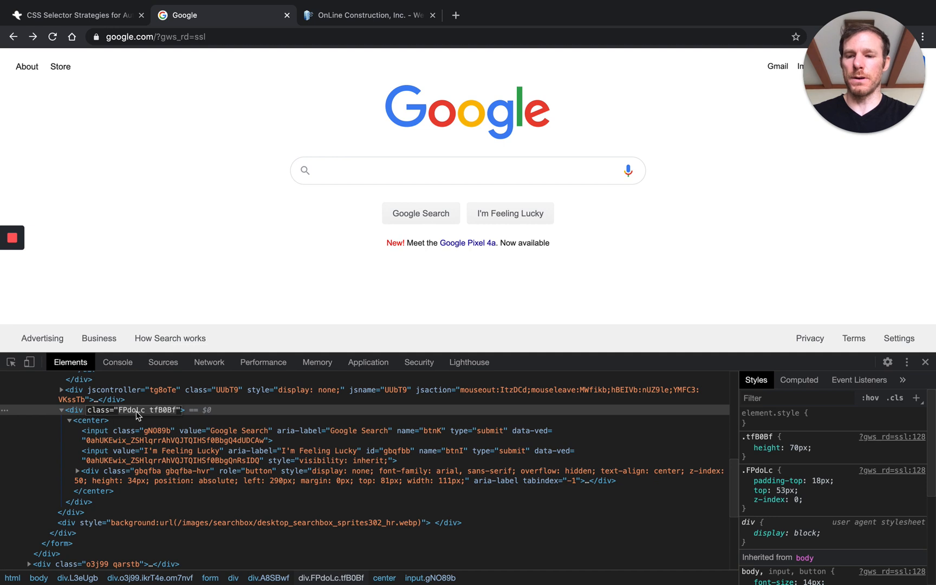
click(117, 362)
text($$('.FPdoLc input[value="Google Search"]');)
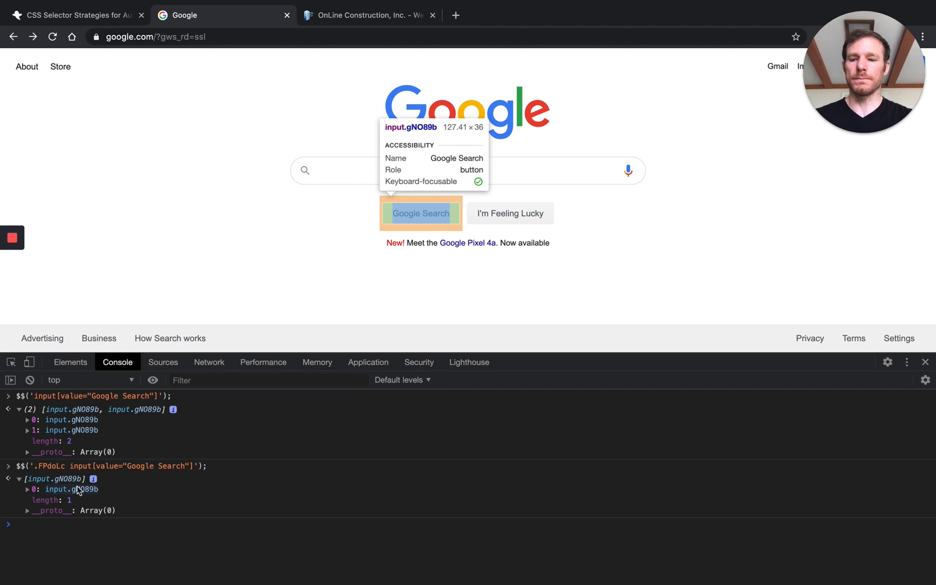
Collapse the scoped result and expand .FPdoLc input[value*="Search"] to confirm length 1
click(19, 478)
text($$('.FPdoLc input[value*="Search"]');)
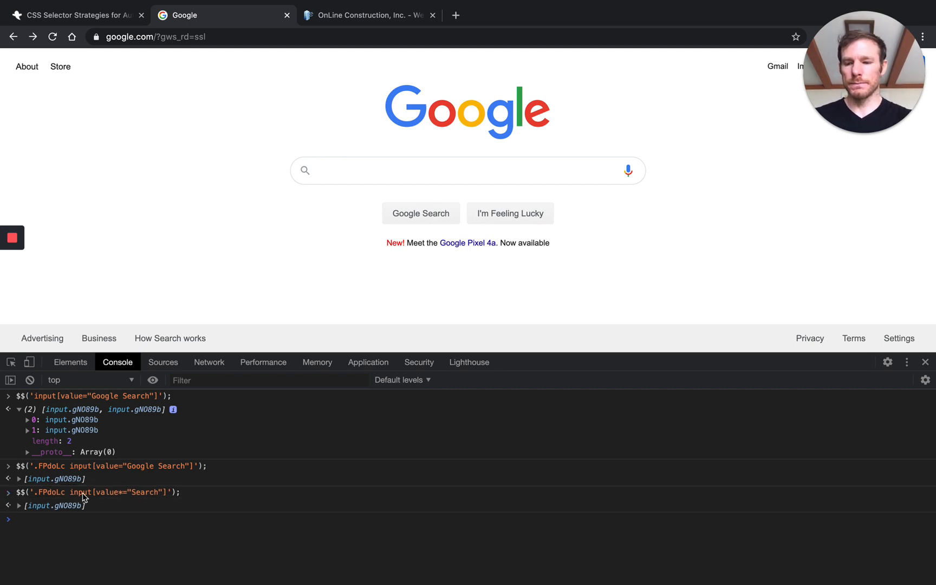
click(19, 505)
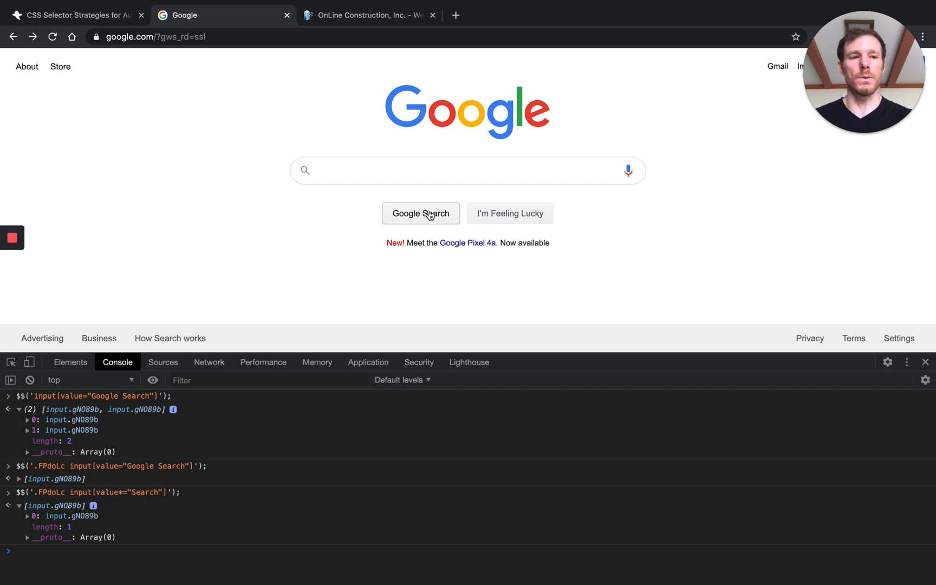
mouse_move(146, 543)
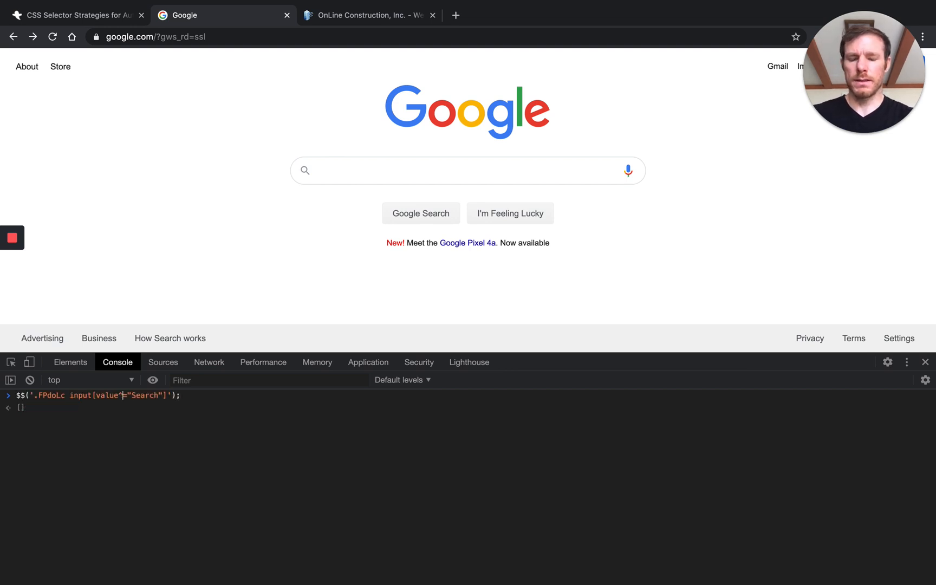
Run the value^="Search" starts-with query, which matches nothing, then clear the console
key(Enter)
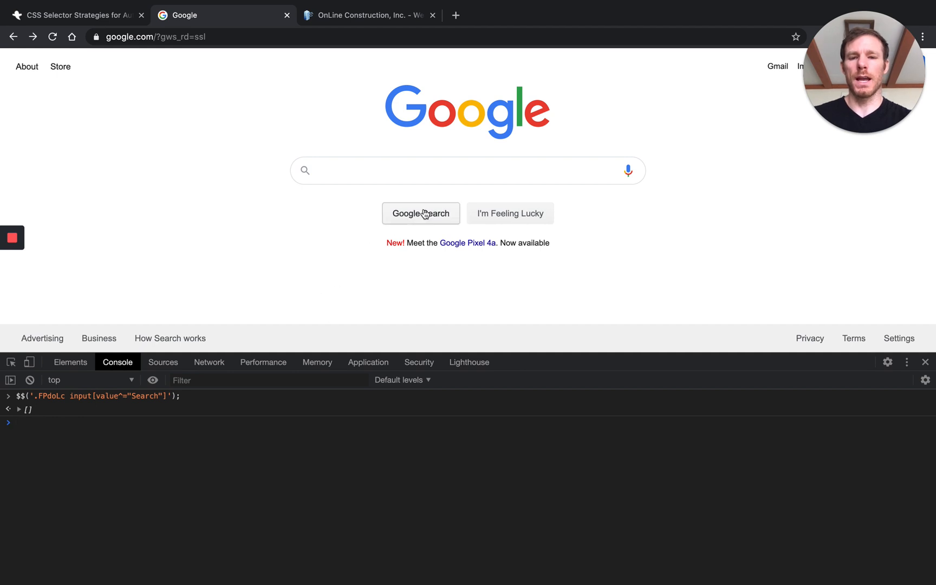
mouse_move(165, 395)
text($$('.FPdoLc input[value^="Google"]');)
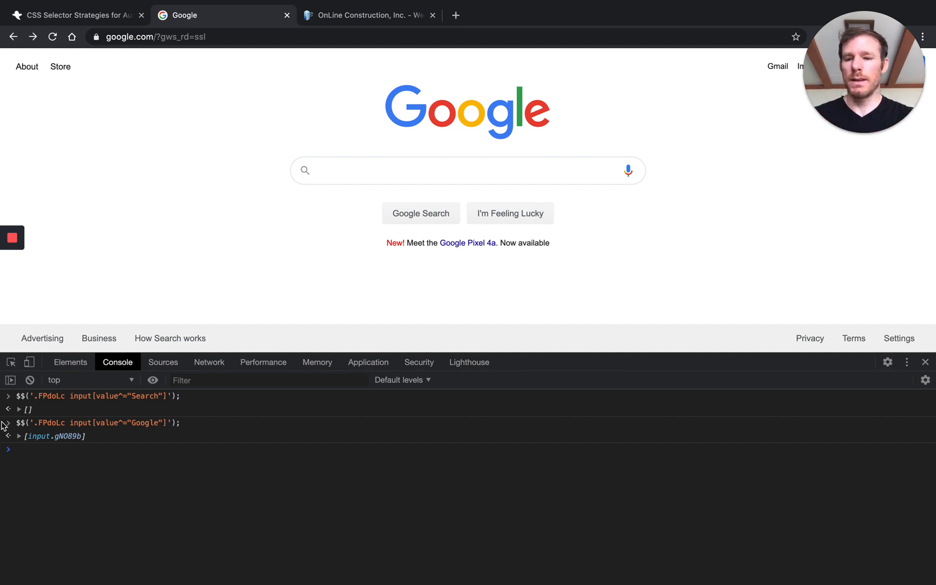
click(29, 362)
text($$('.FPdoLc input[value*="Search"]');)
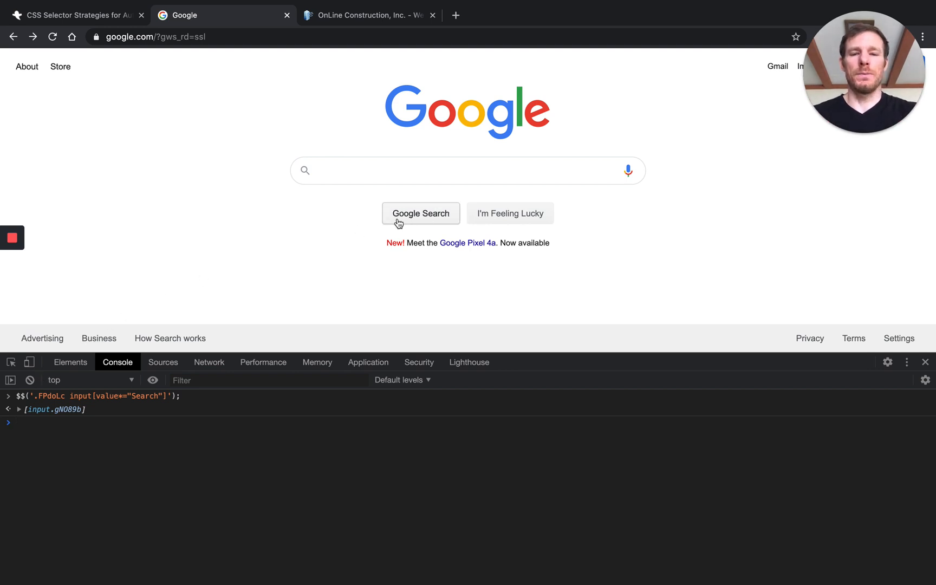
mouse_move(367, 225)
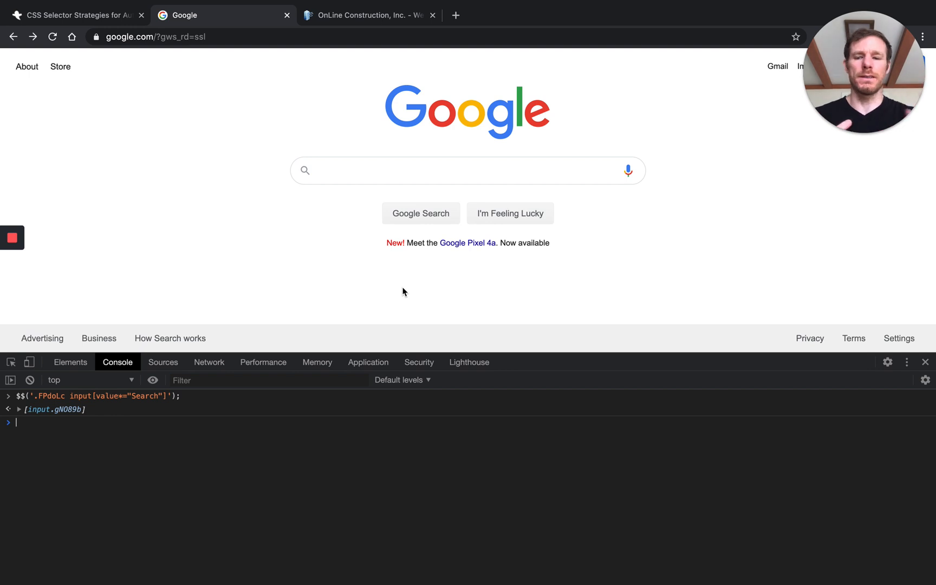
mouse_move(212, 446)
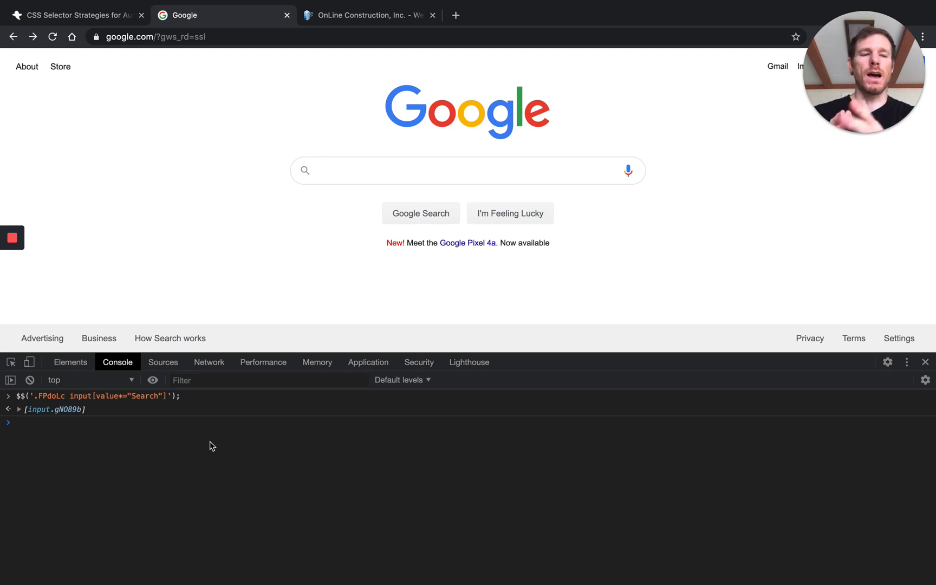
Recall the FPdoLc Search-value query and add [type="submit"], still matching input.gNO89b
key(Enter)
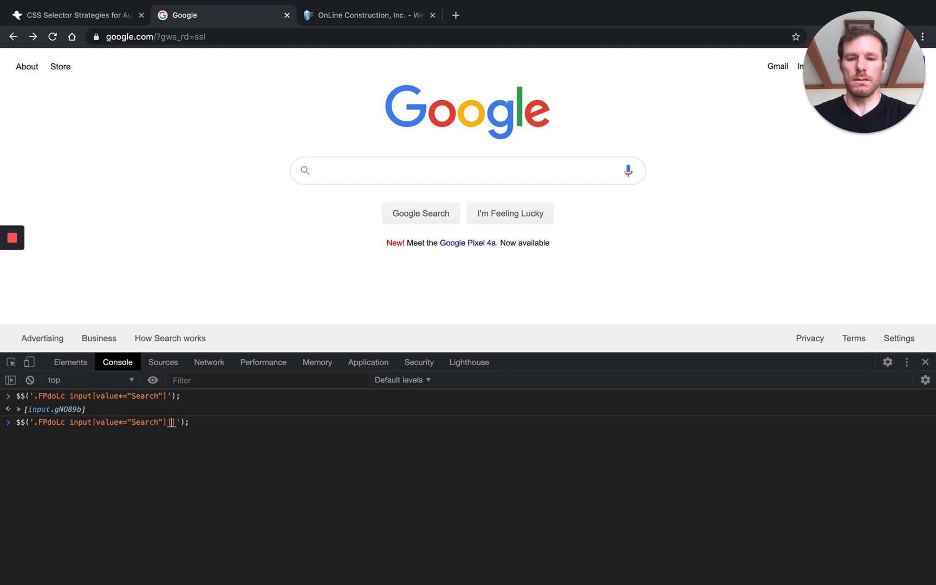
text([type=")
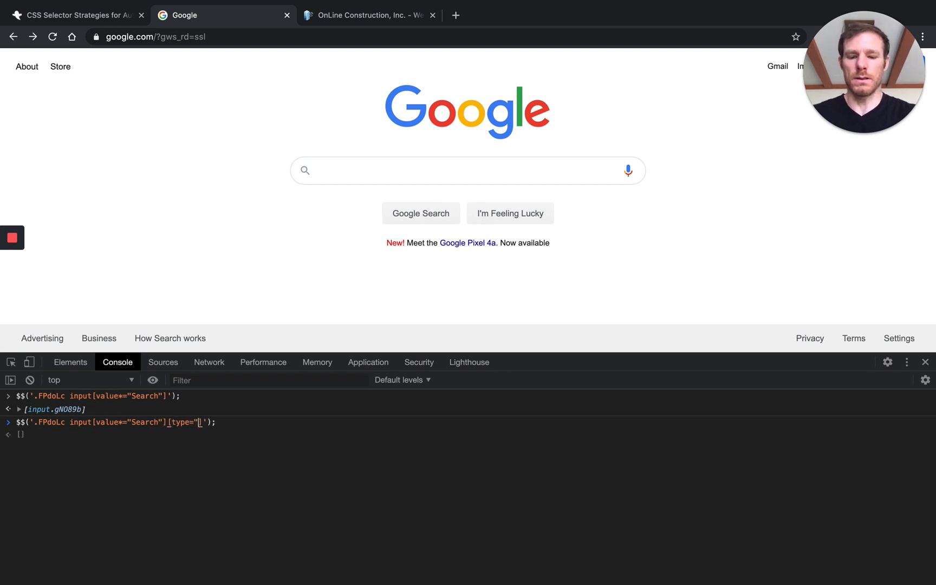
text(button)
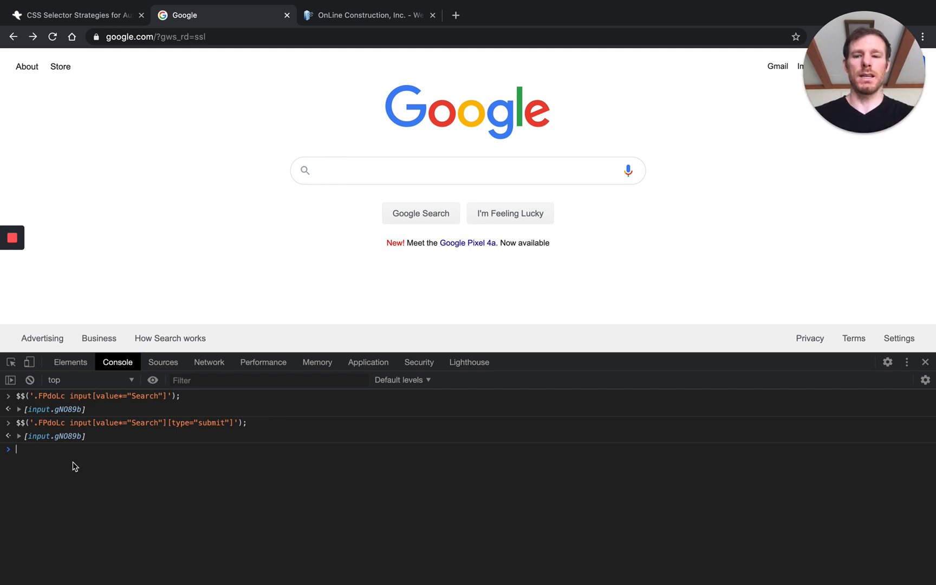
mouse_move(31, 380)
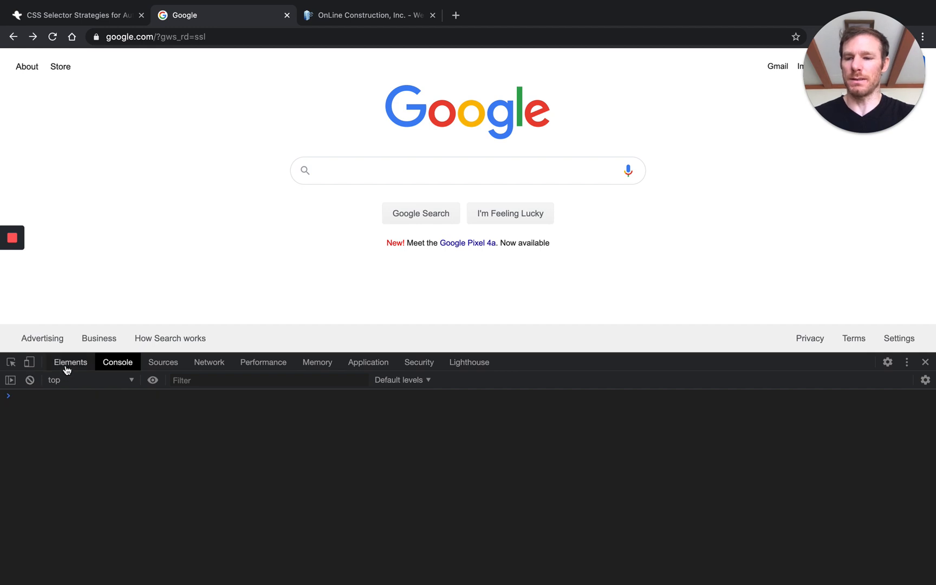
Copy the search input's full selector from Elements into a $$('…') console query
click(70, 361)
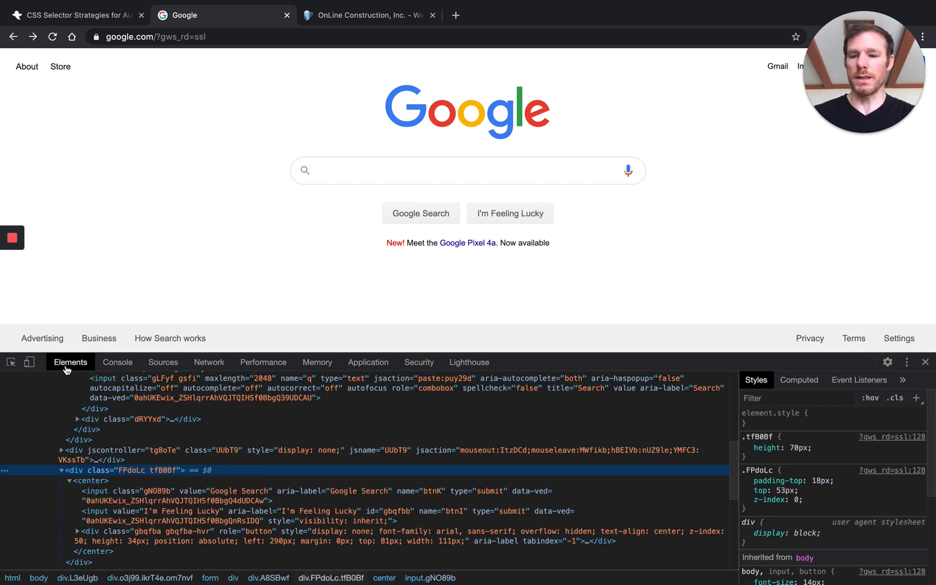
mouse_move(170, 338)
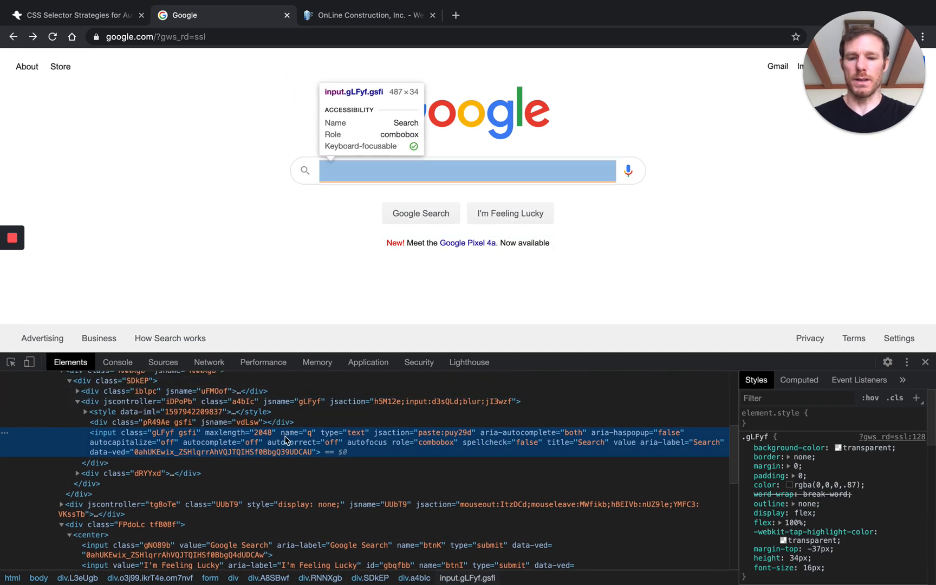
right_click(286, 436)
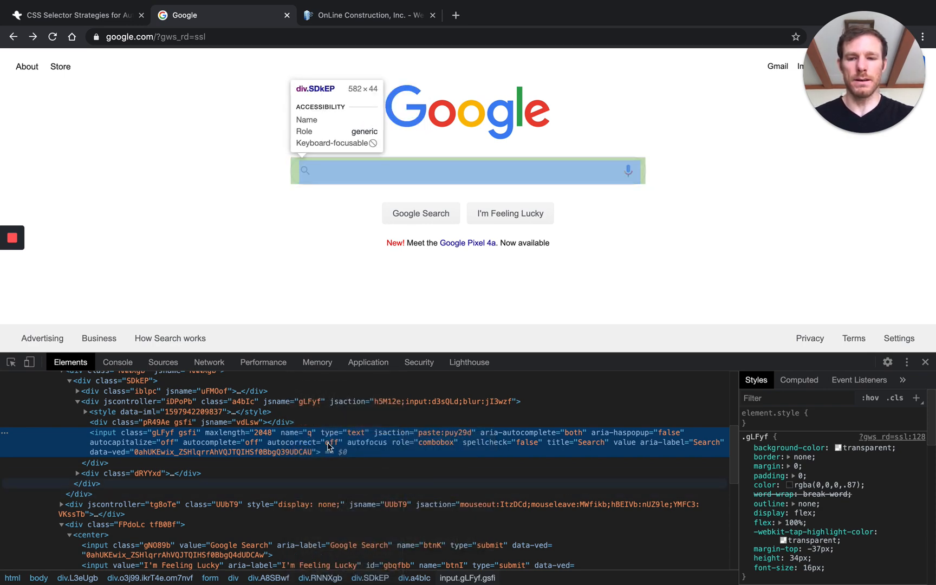
click(117, 361)
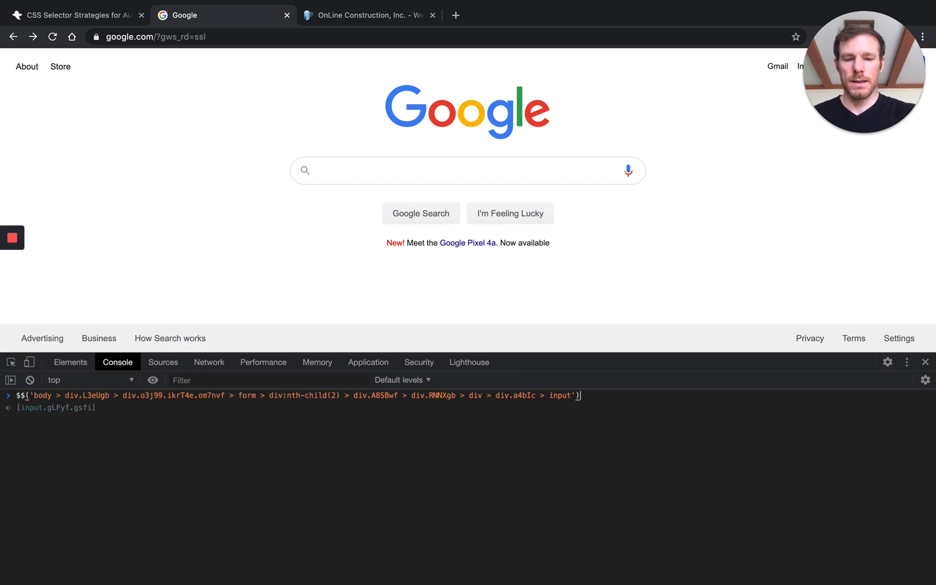
Run the pasted path selector and expand it, confirming a single input.gLFyf.gsfi match
key(Enter)
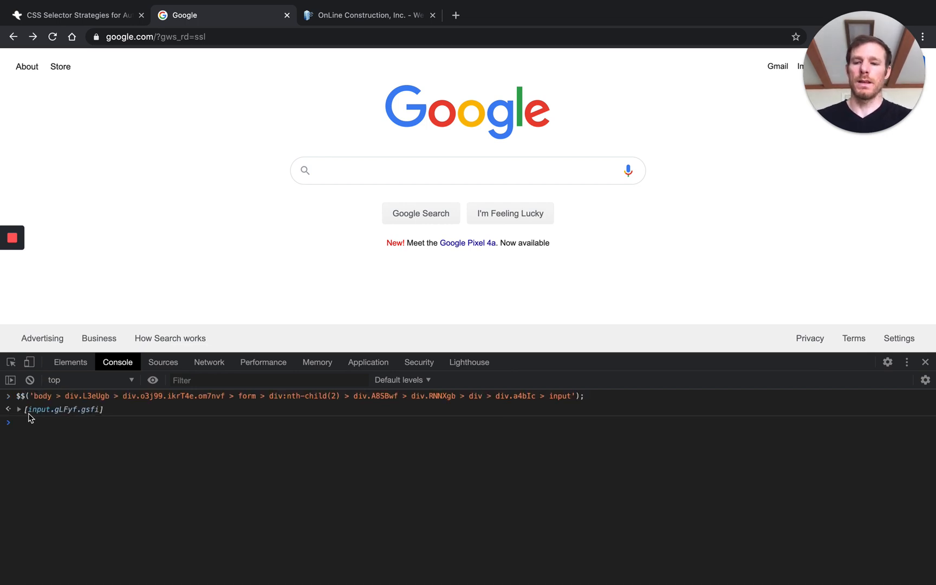
click(18, 409)
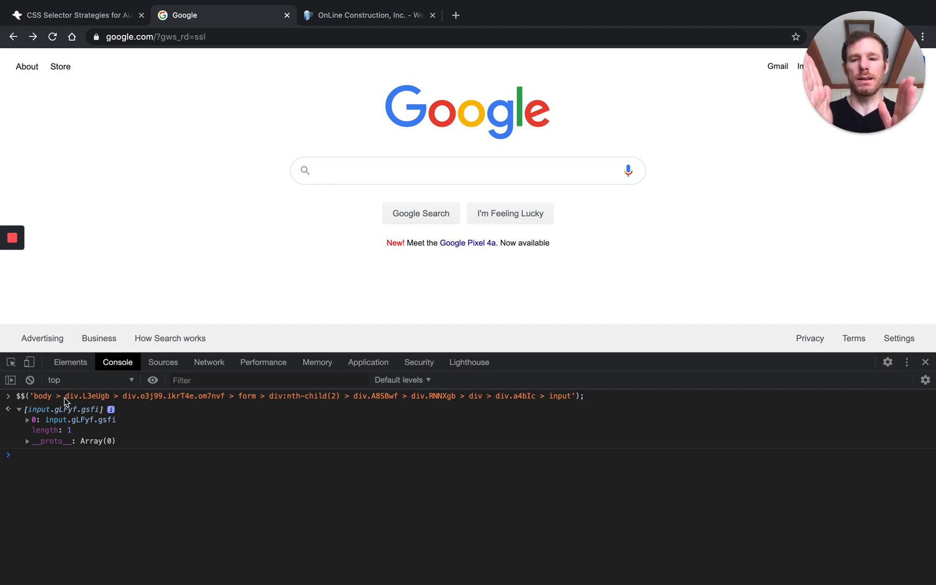
click(70, 362)
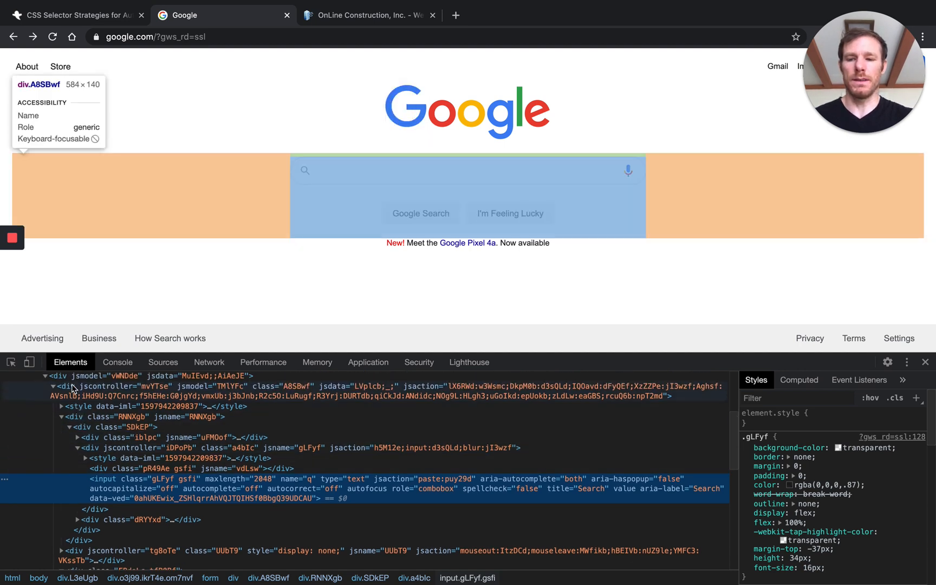
click(117, 363)
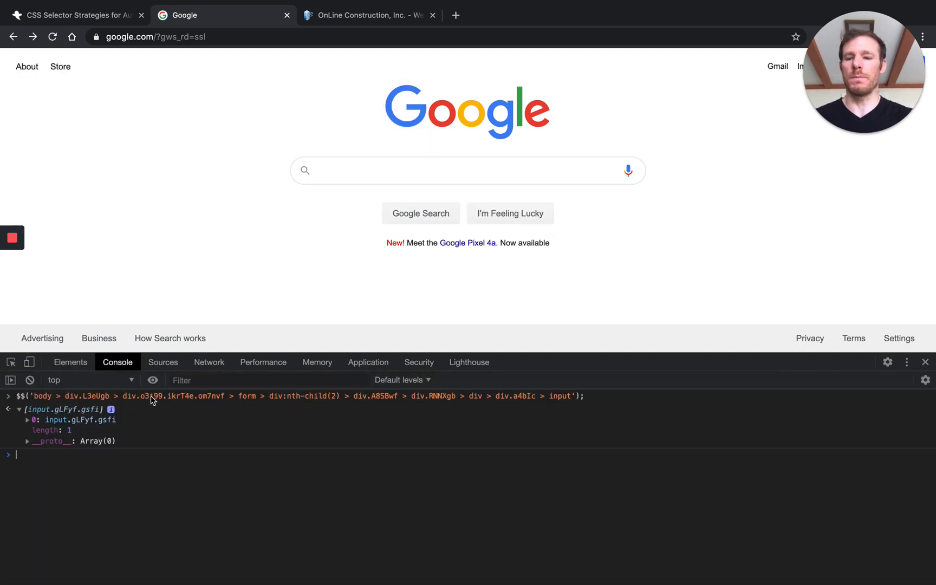
mouse_move(338, 414)
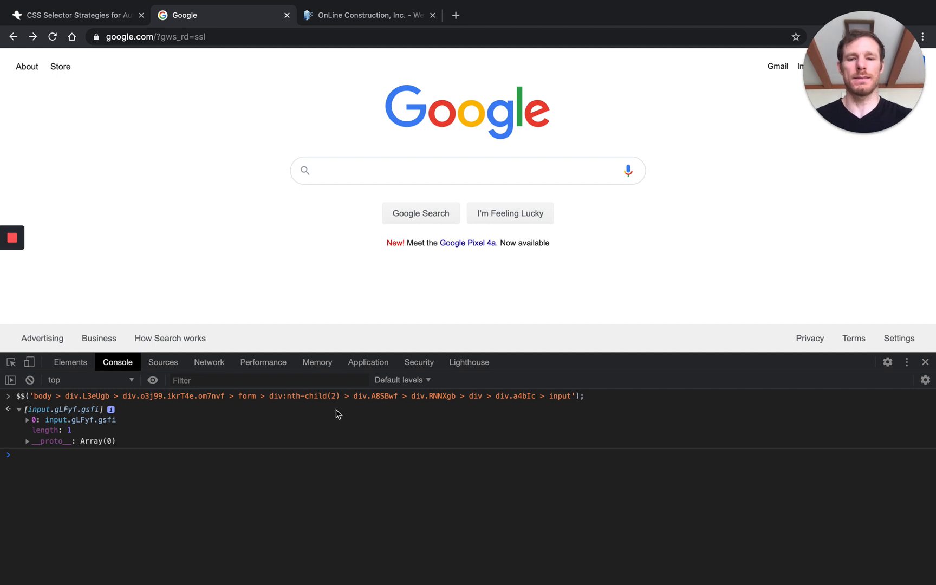
mouse_move(404, 406)
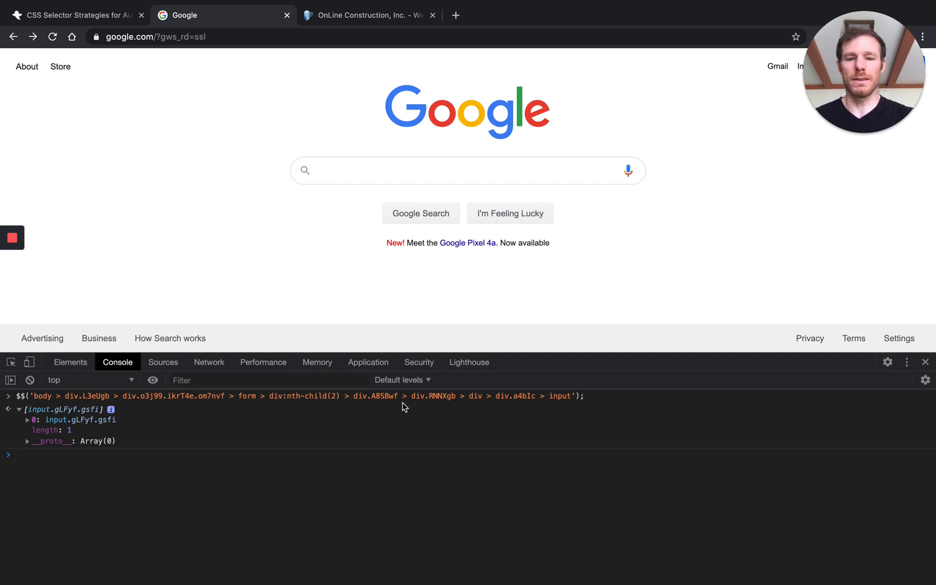
mouse_move(409, 403)
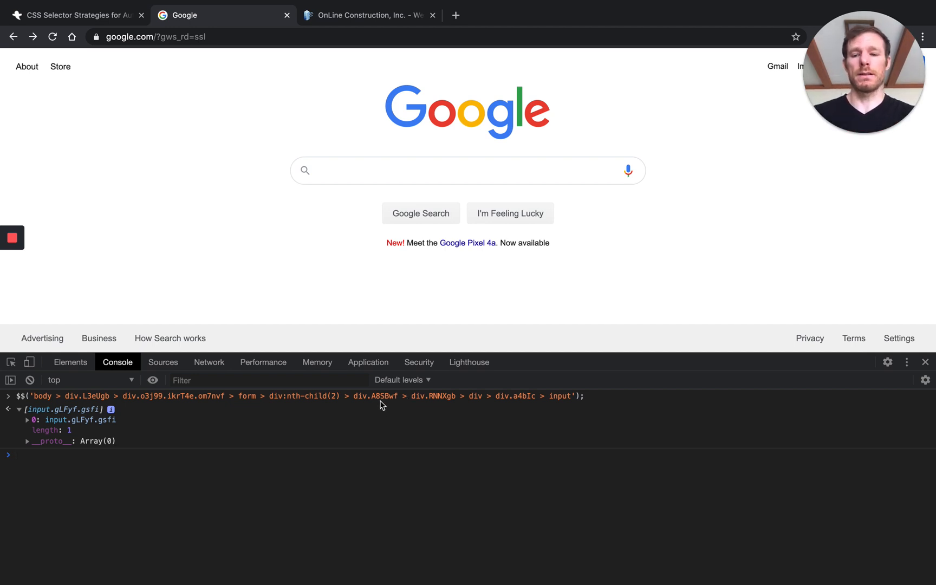
mouse_move(343, 405)
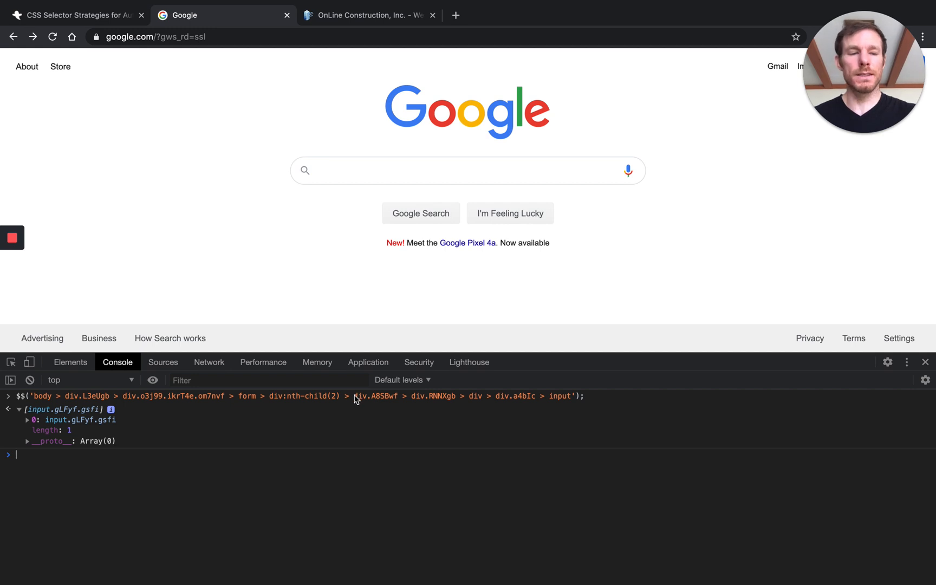
mouse_move(292, 458)
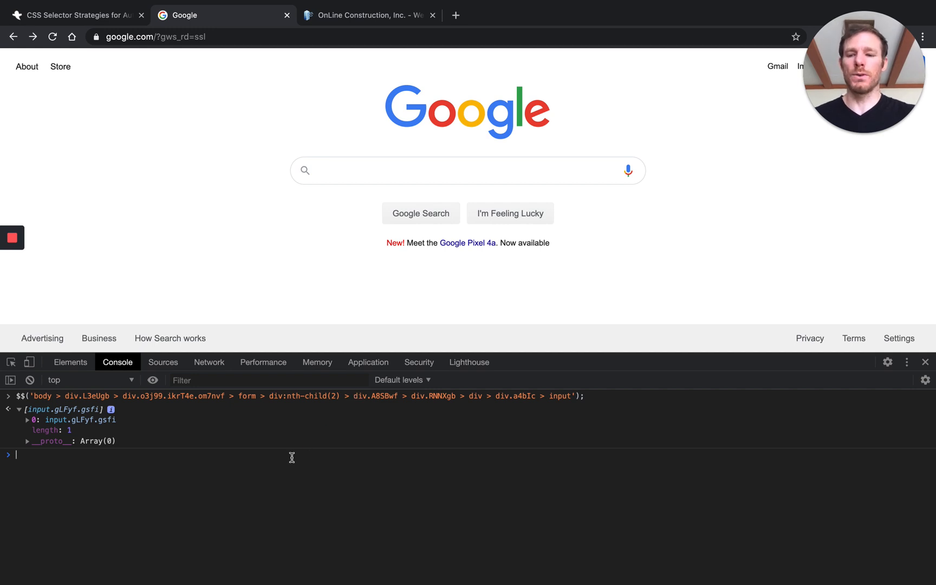